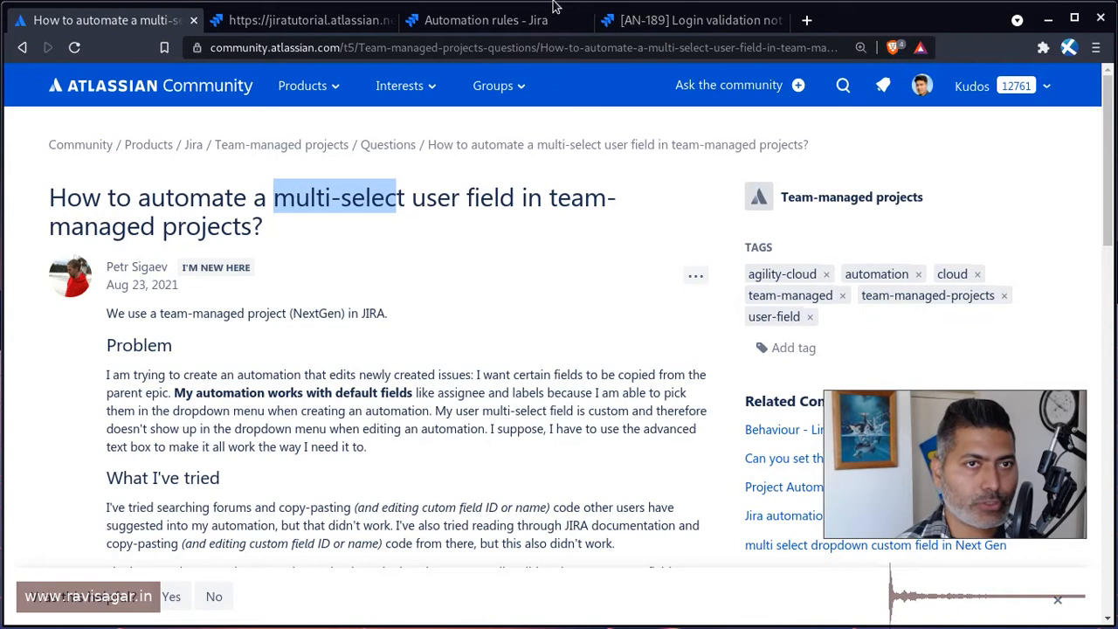
- Remove Option 1 and Option 3 from AN-189's Multi Select Field so it shows None
{"action": "left_click", "coordinate": [690, 20]}
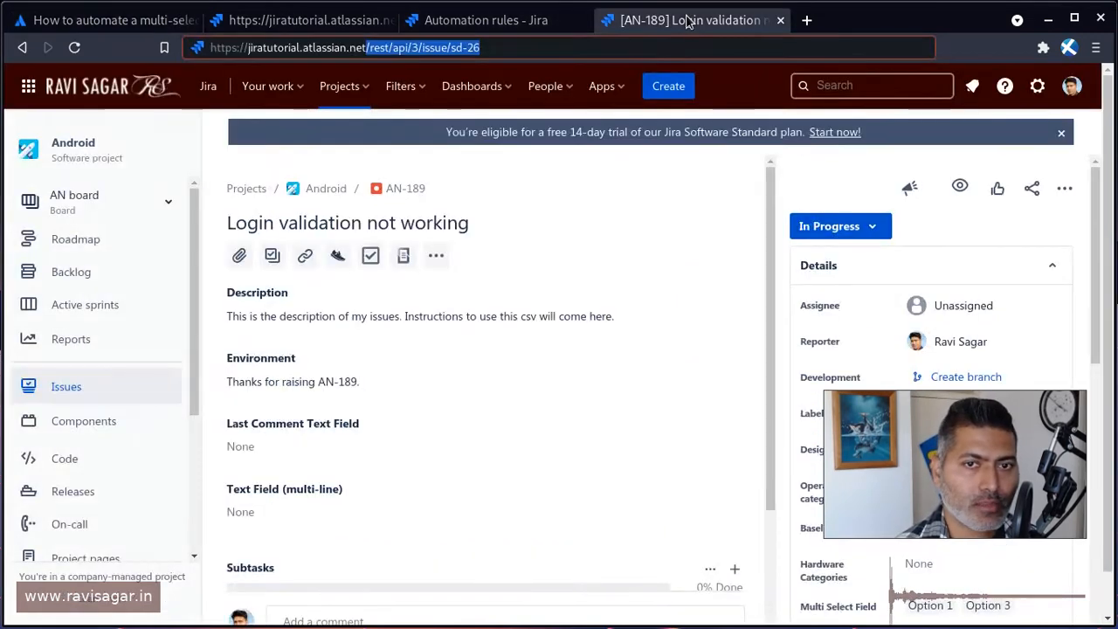
{"action": "scroll", "scroll_direction": "down", "scroll_amount": 3}
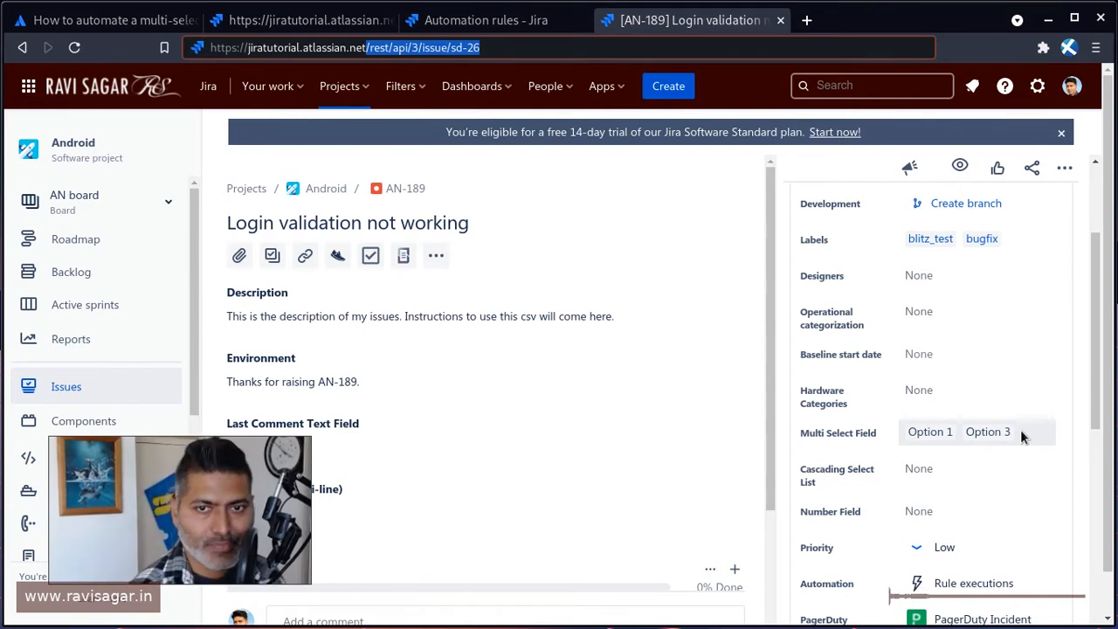
{"action": "left_click", "coordinate": [961, 432]}
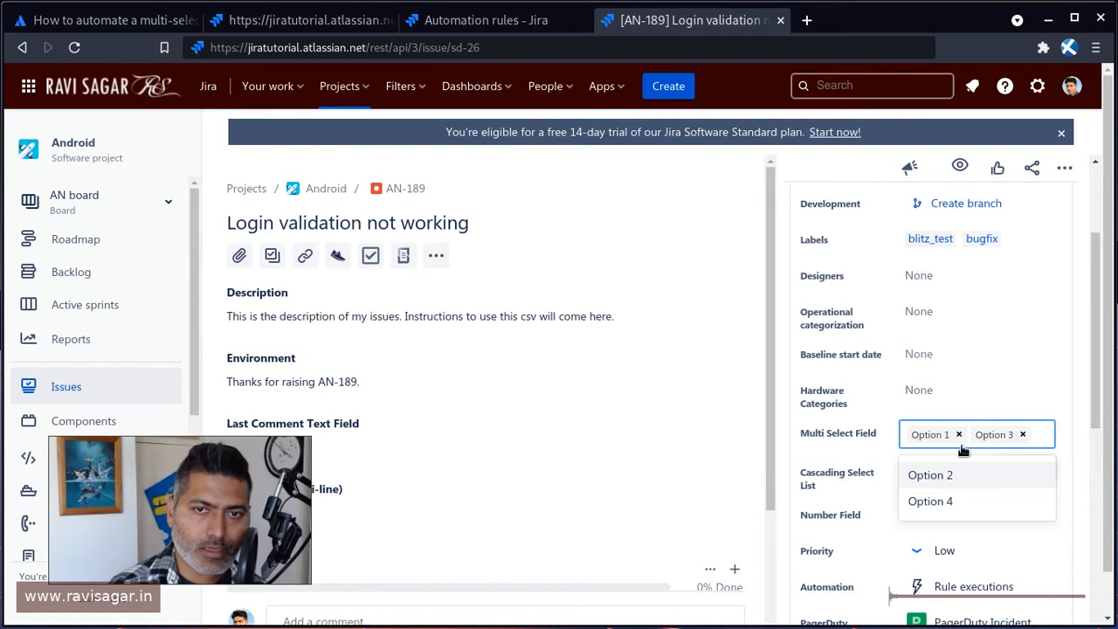
{"action": "left_click", "coordinate": [959, 435]}
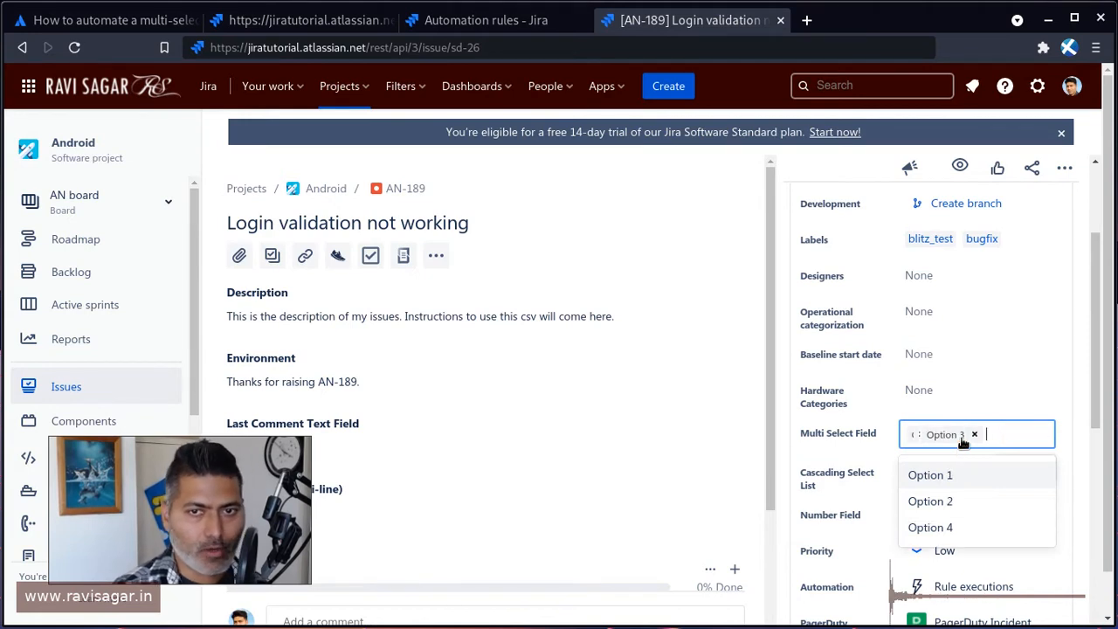
{"action": "left_click", "coordinate": [975, 434]}
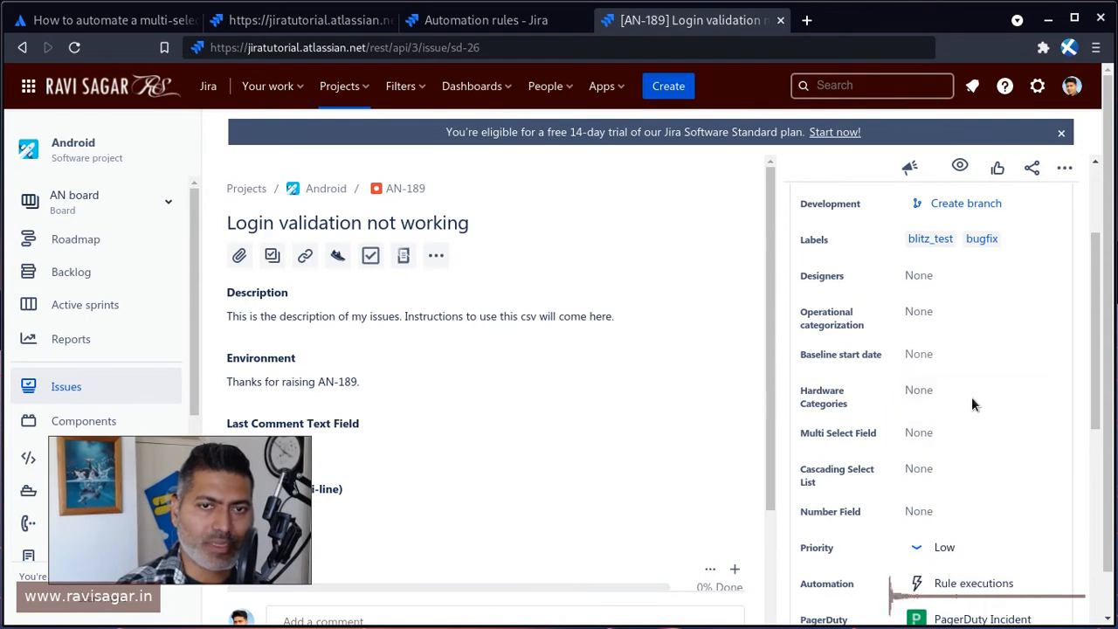
{"action": "mouse_move", "coordinate": [967, 434]}
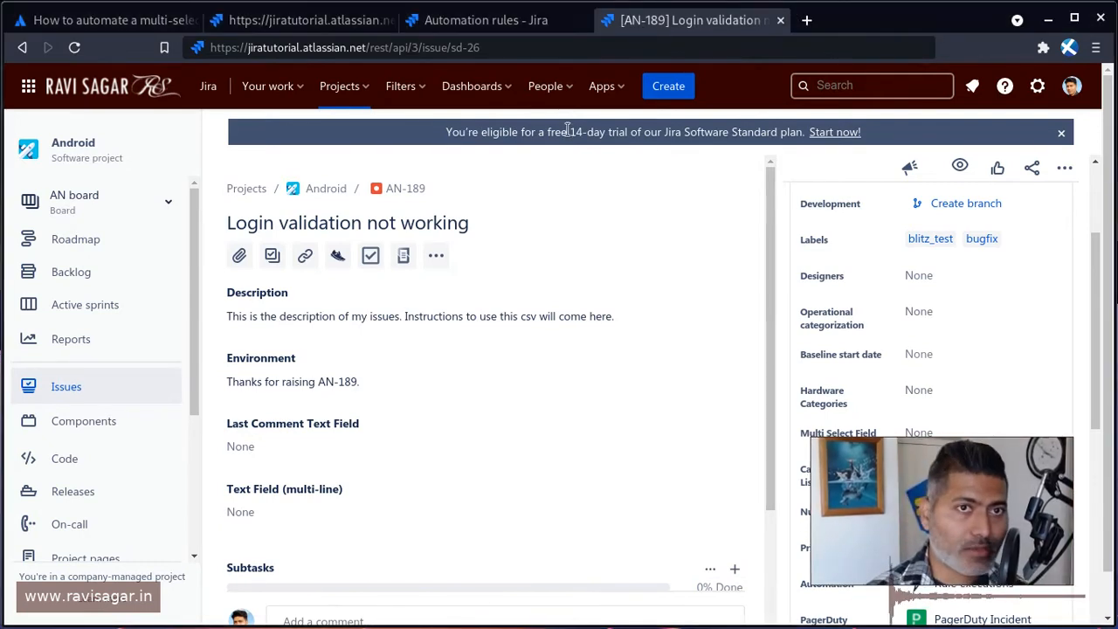
- Scroll the community thread to the answer's JSON example and its REST API reference link
{"action": "left_click", "coordinate": [100, 19]}
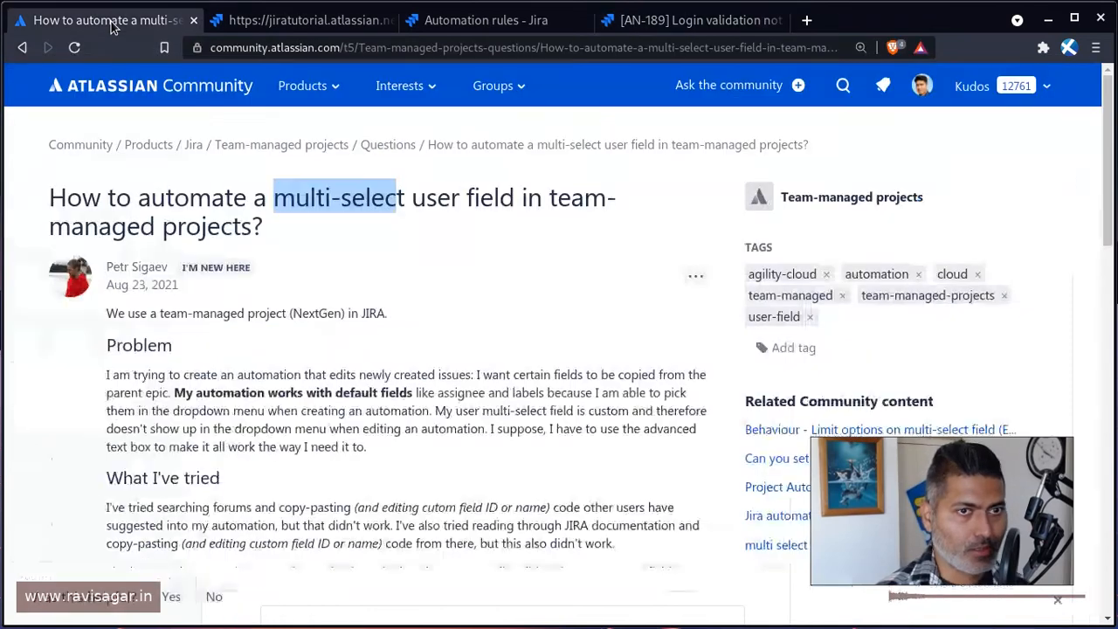
{"action": "scroll", "scroll_direction": "down", "scroll_amount": 3}
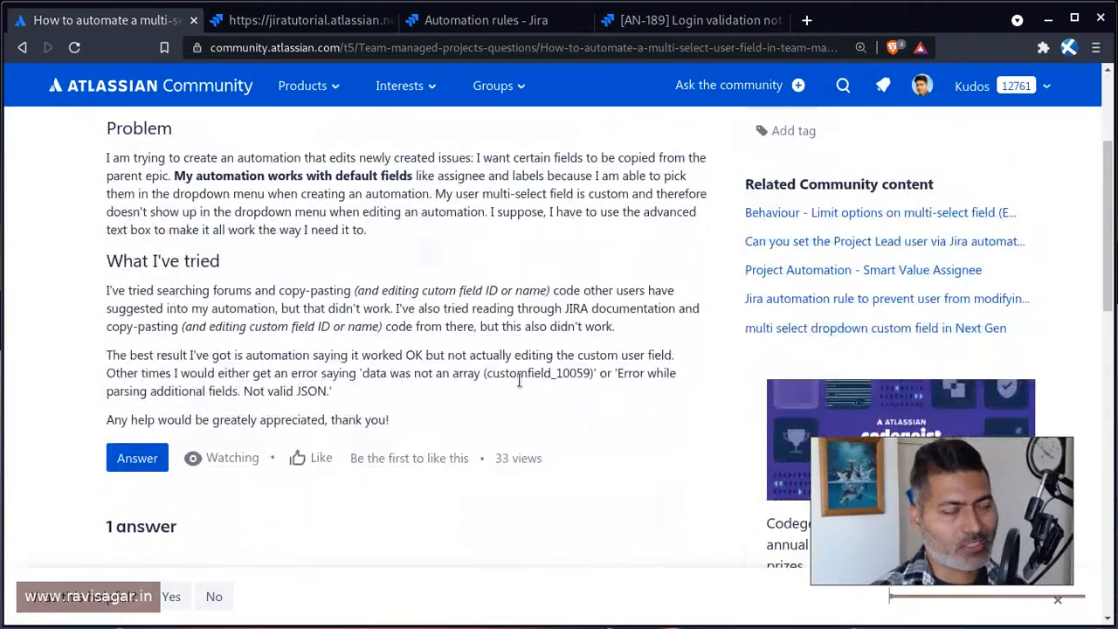
{"action": "scroll", "scroll_direction": "down", "scroll_amount": 3}
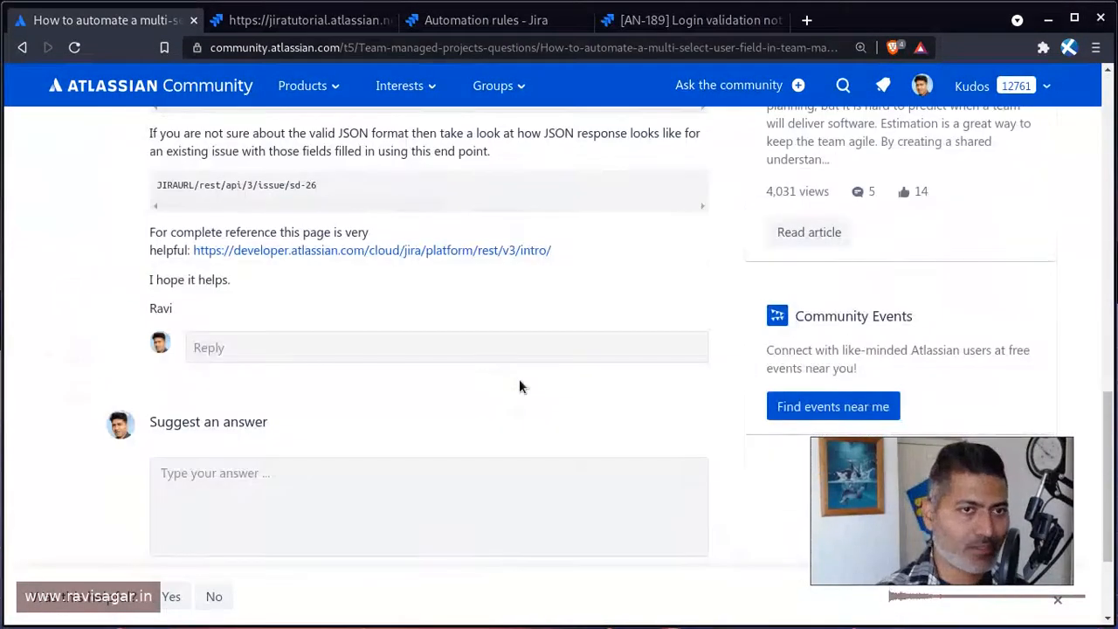
{"action": "scroll", "scroll_direction": "up", "scroll_amount": 3}
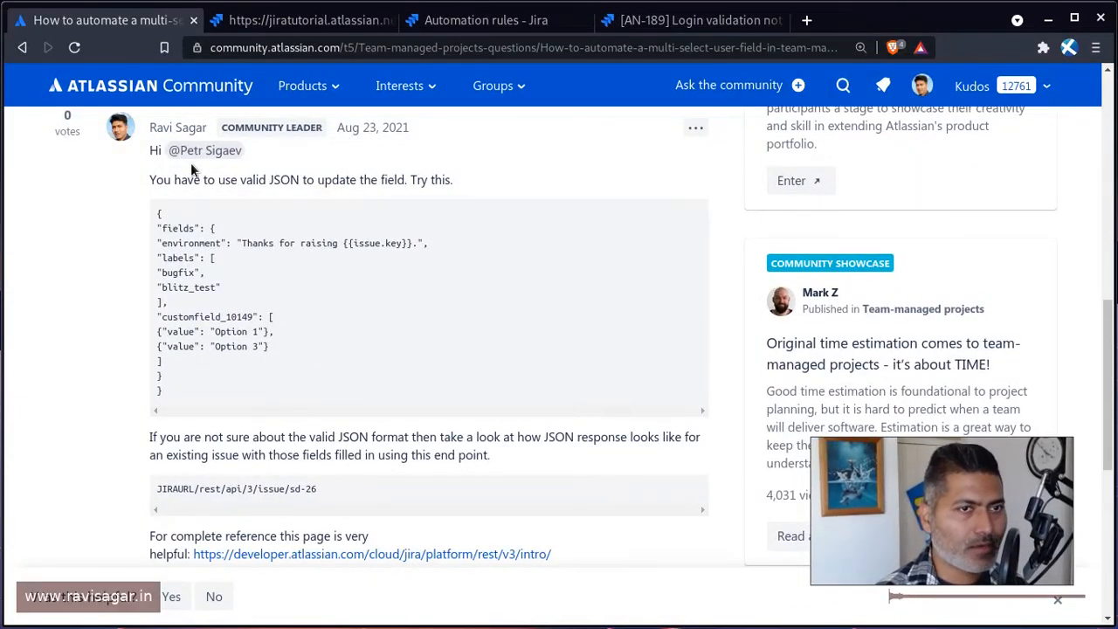
{"action": "scroll", "scroll_direction": "down", "scroll_amount": 3}
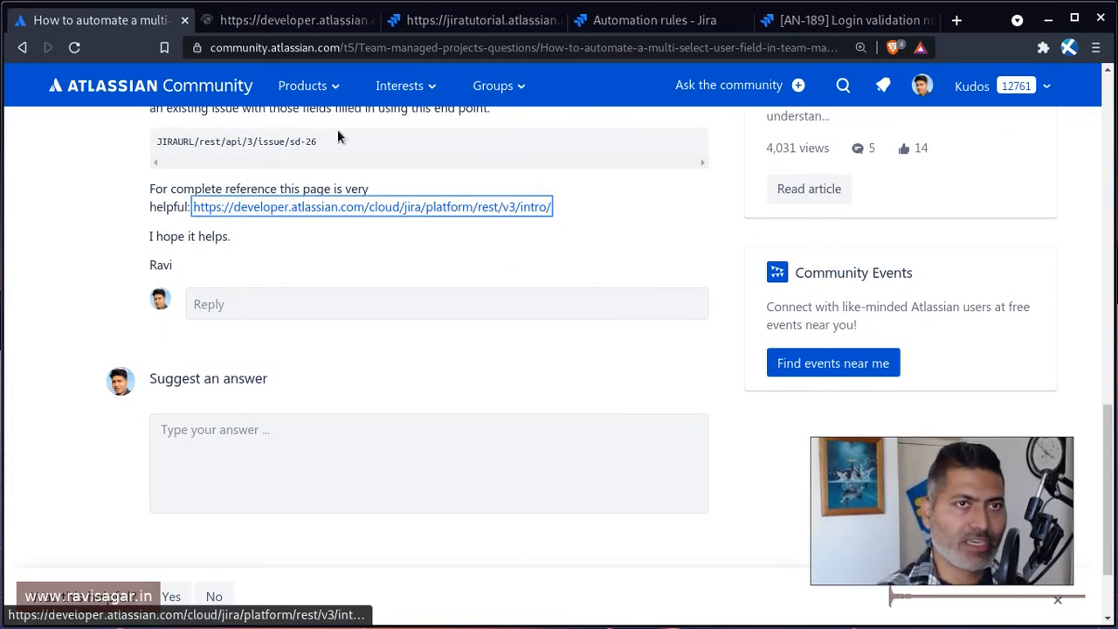
- View the Jira Cloud REST API v3 introduction page on developer.atlassian.com
{"action": "left_click", "coordinate": [372, 206]}
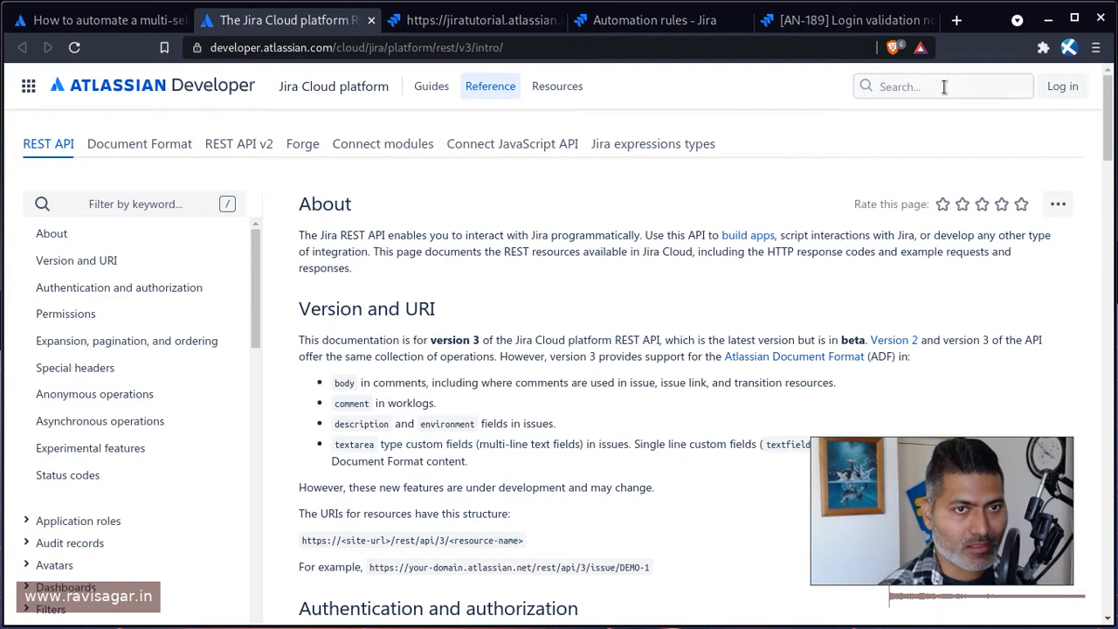
{"action": "mouse_move", "coordinate": [434, 308]}
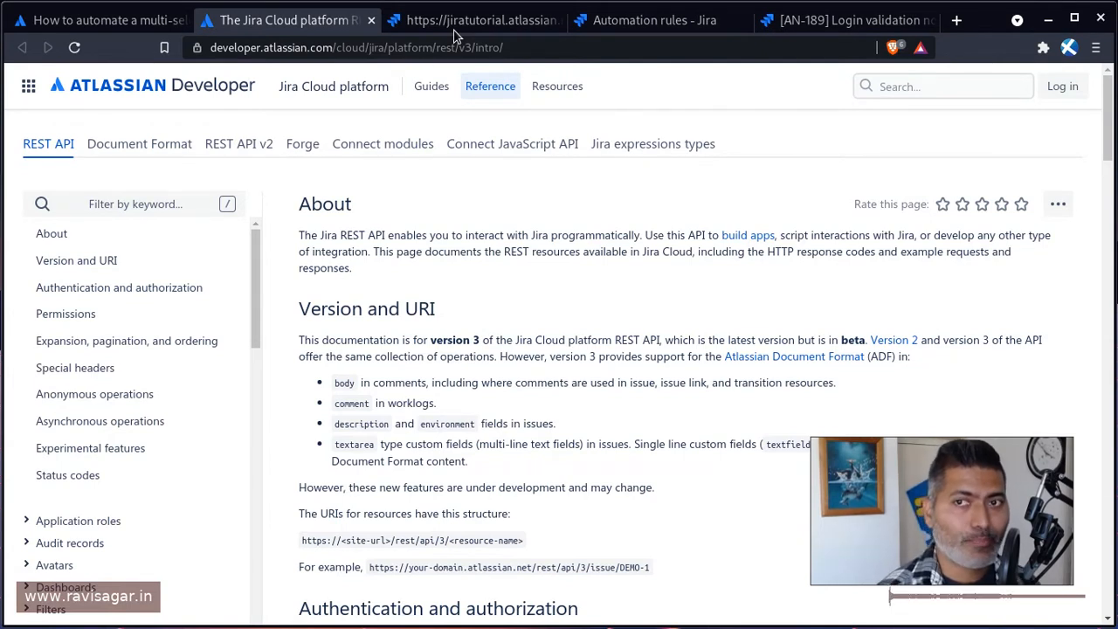
- Inspect AN-210's REST JSON and select the customfield_10149 block holding Option 1 and Option 2
{"action": "left_click", "coordinate": [472, 21]}
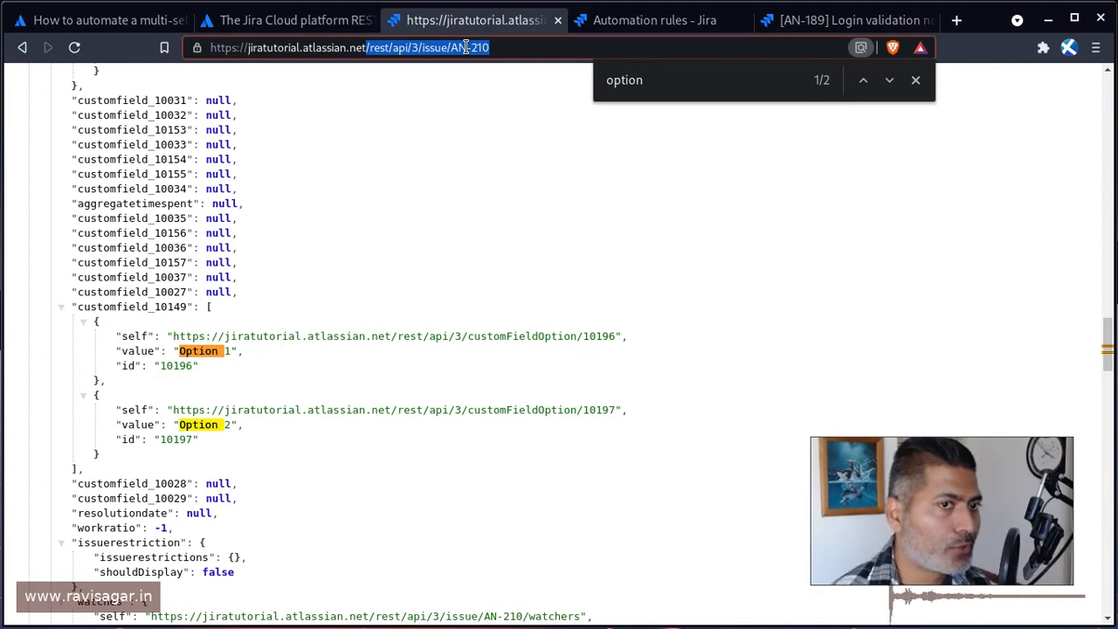
{"action": "mouse_move", "coordinate": [863, 79]}
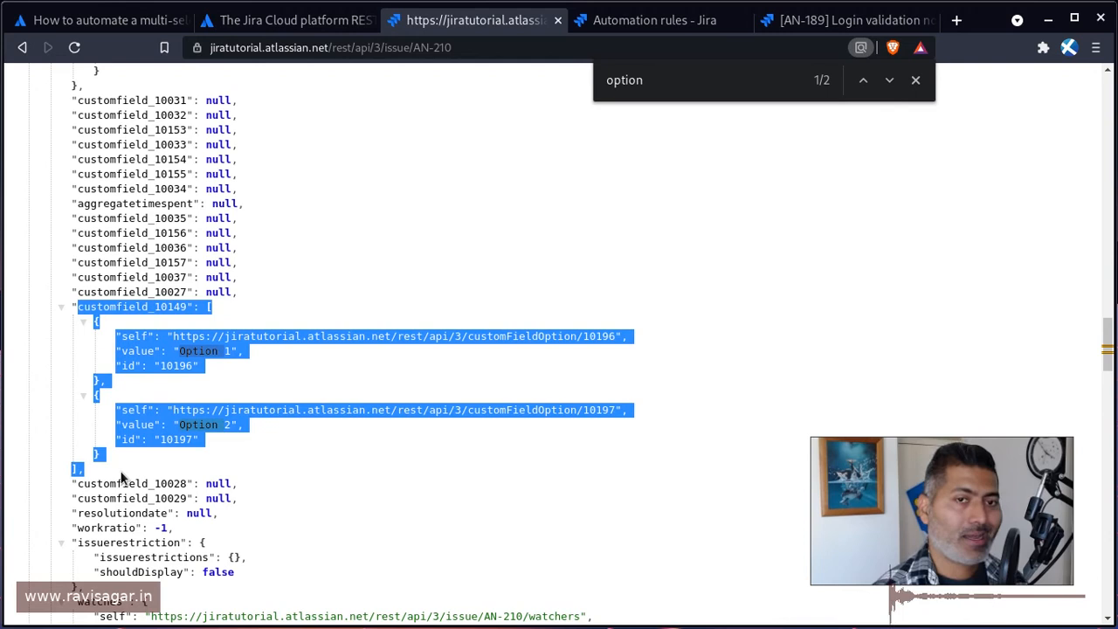
{"action": "left_click", "coordinate": [916, 79]}
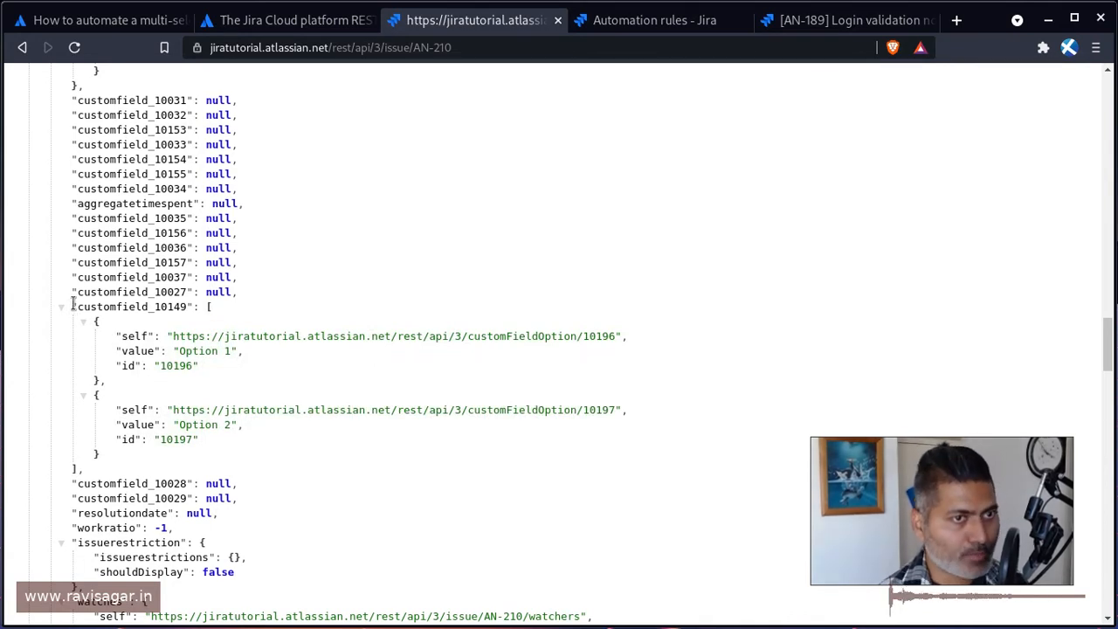
{"action": "left_click_drag", "start_coordinate": [72, 307], "coordinate": [83, 470]}
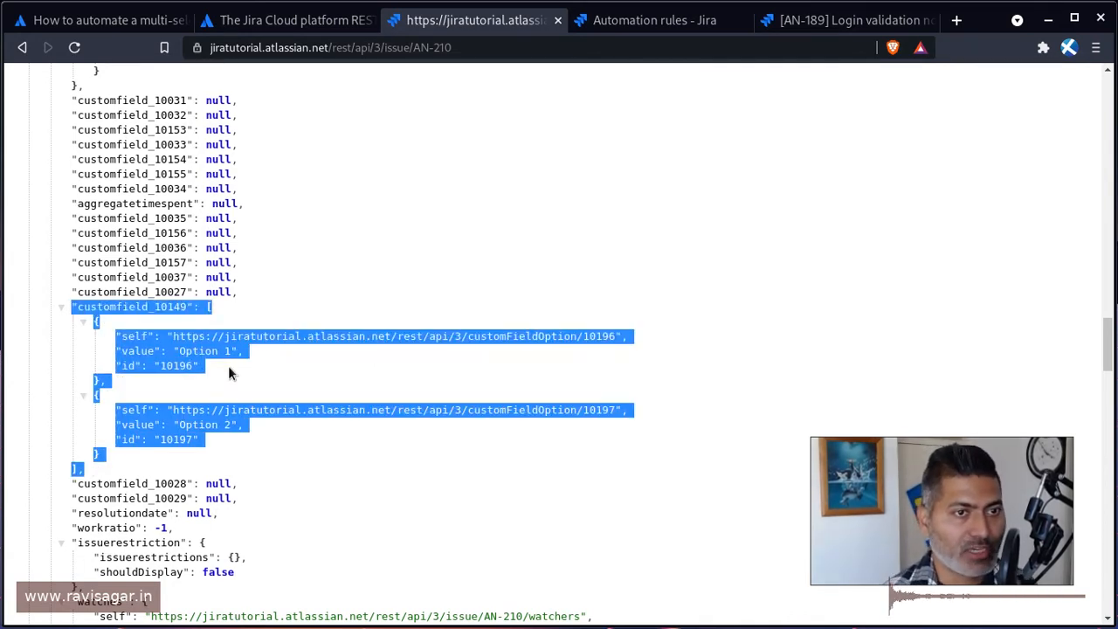
{"action": "mouse_move", "coordinate": [267, 398]}
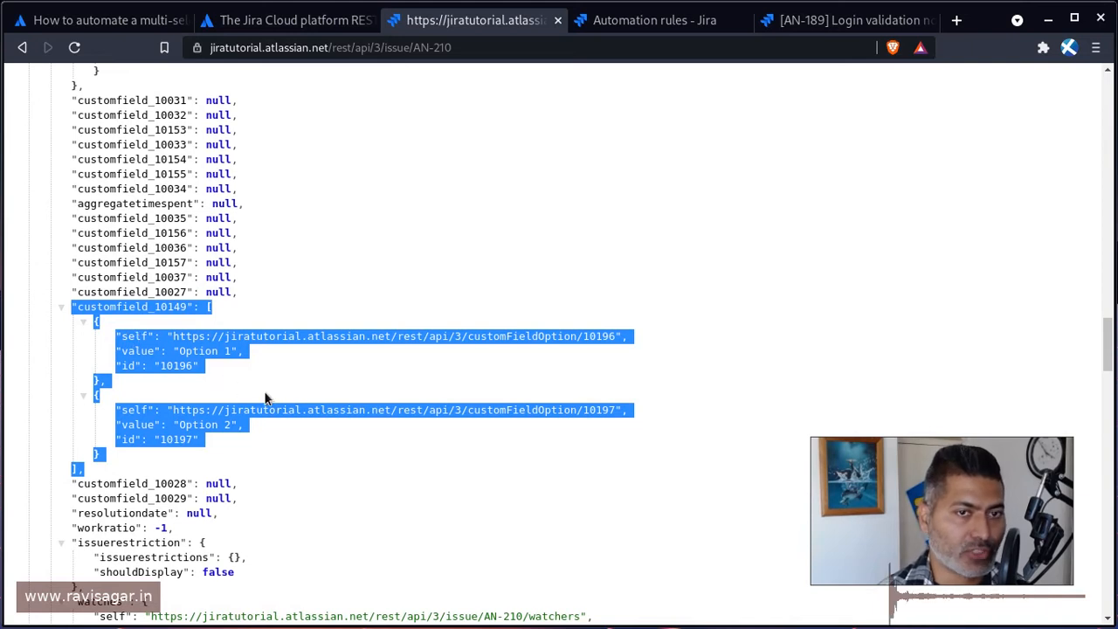
{"action": "left_click", "coordinate": [266, 397]}
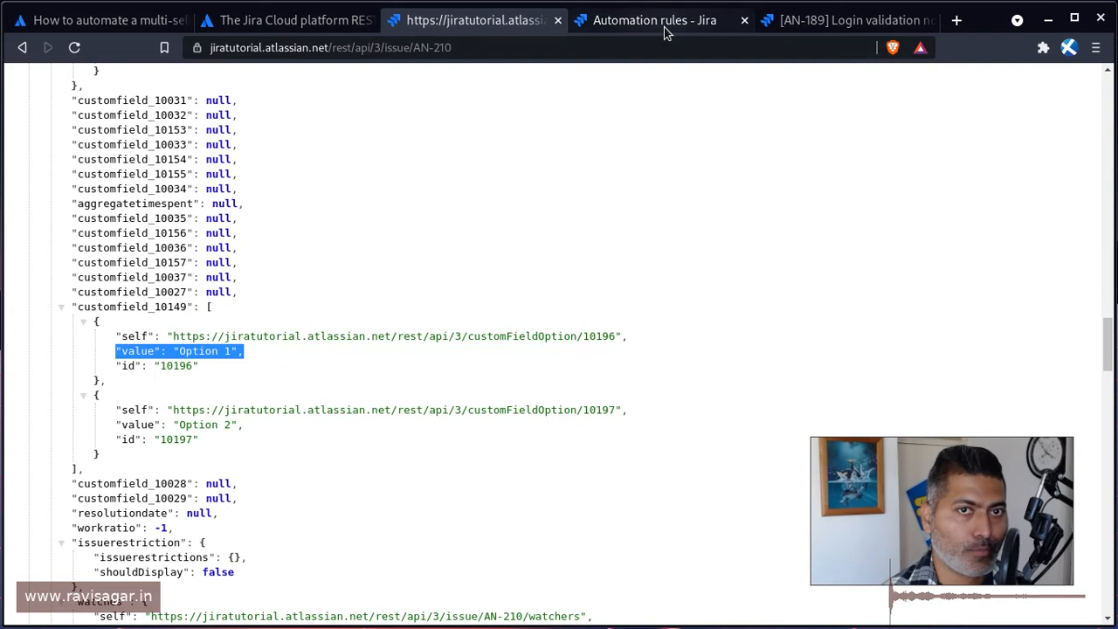
- Return to the automation rule and expand the Edit issue action's More options
{"action": "left_click", "coordinate": [654, 20]}
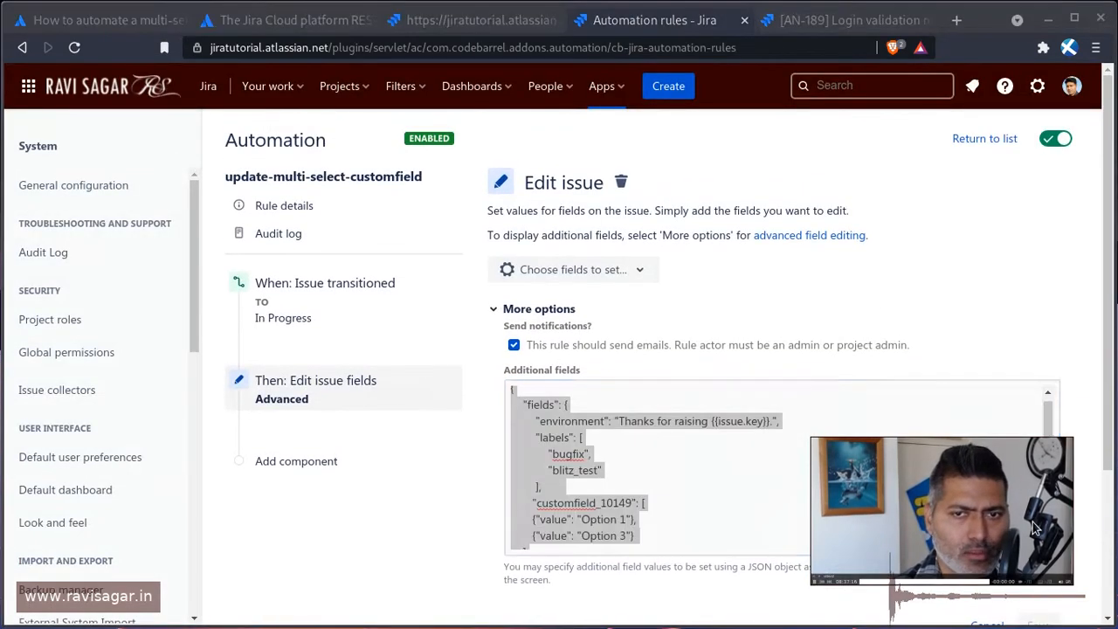
{"action": "left_click_drag", "start_coordinate": [942, 509], "coordinate": [194, 517]}
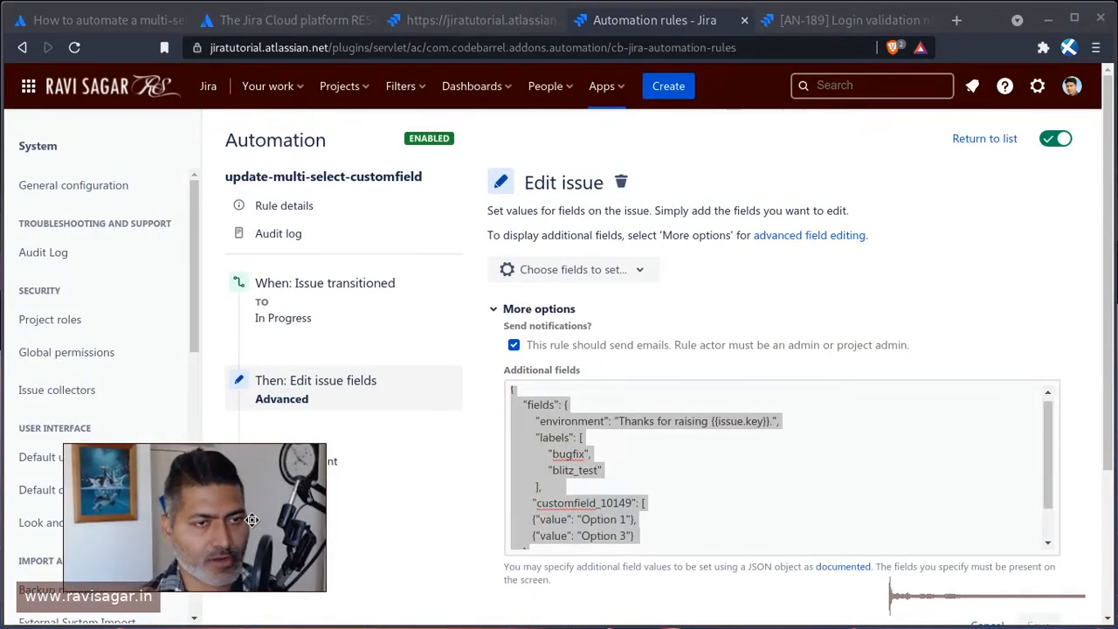
{"action": "left_click", "coordinate": [777, 468]}
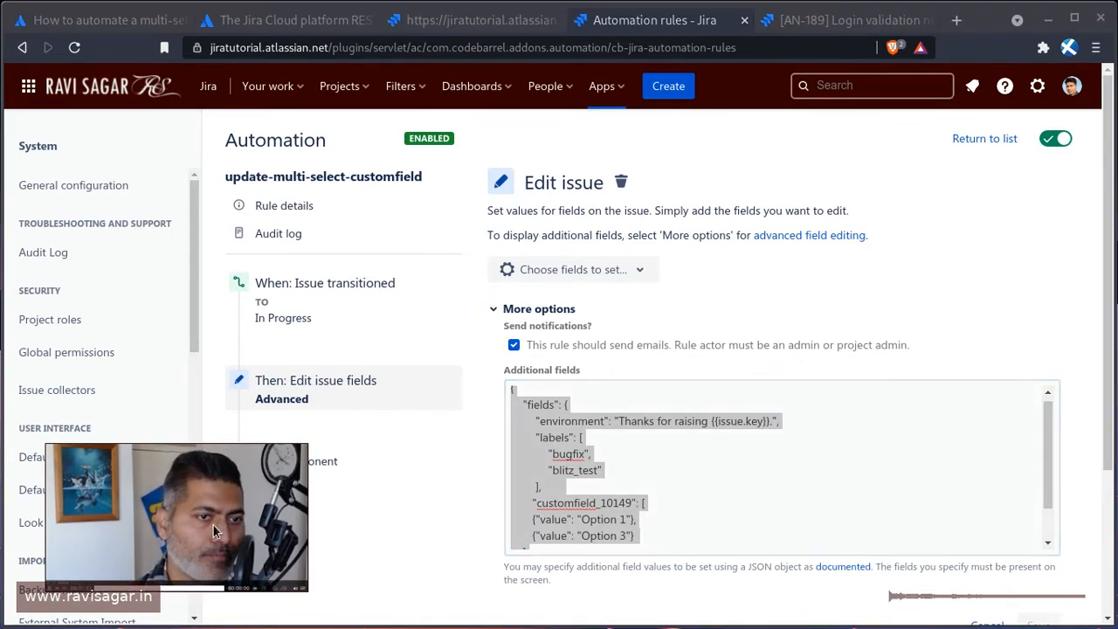
{"action": "scroll", "scroll_direction": "down", "scroll_amount": 3}
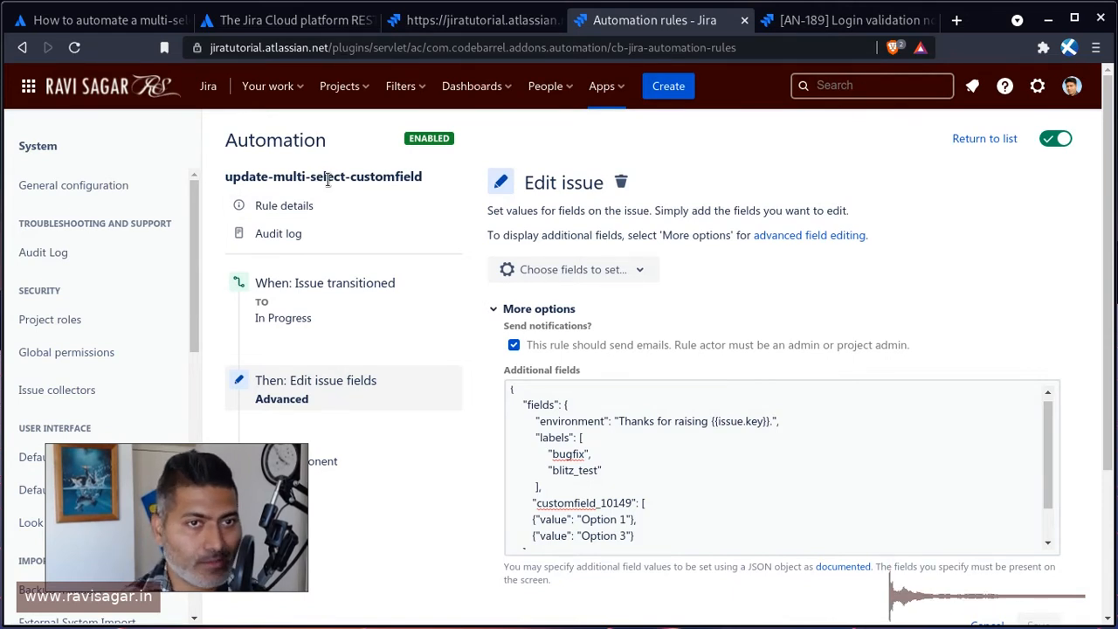
{"action": "mouse_move", "coordinate": [325, 282]}
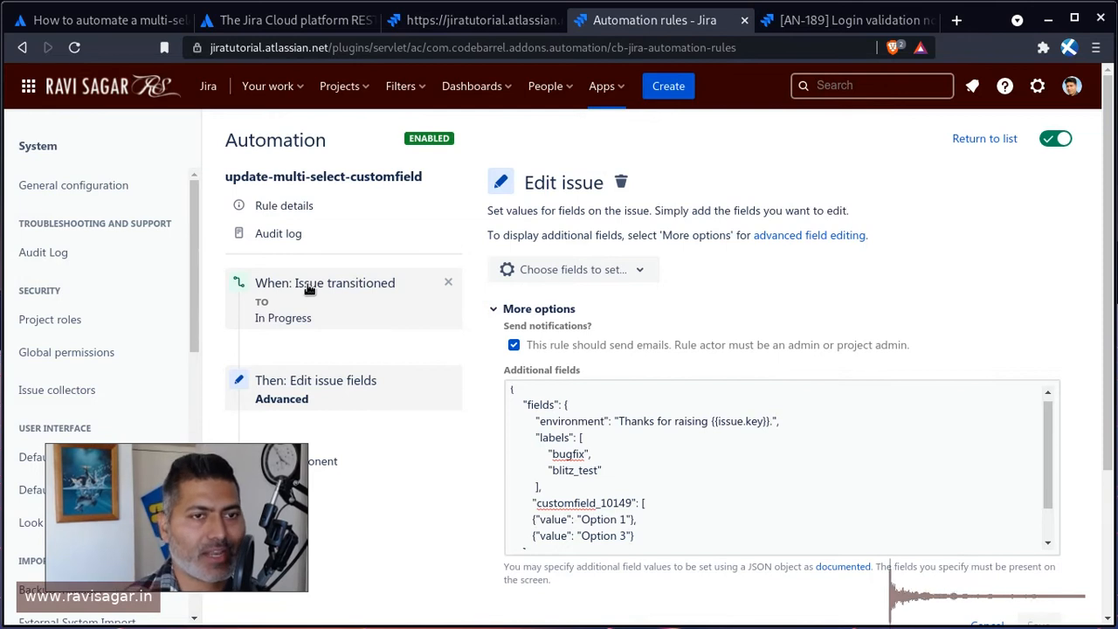
{"action": "scroll", "scroll_direction": "down", "scroll_amount": 3}
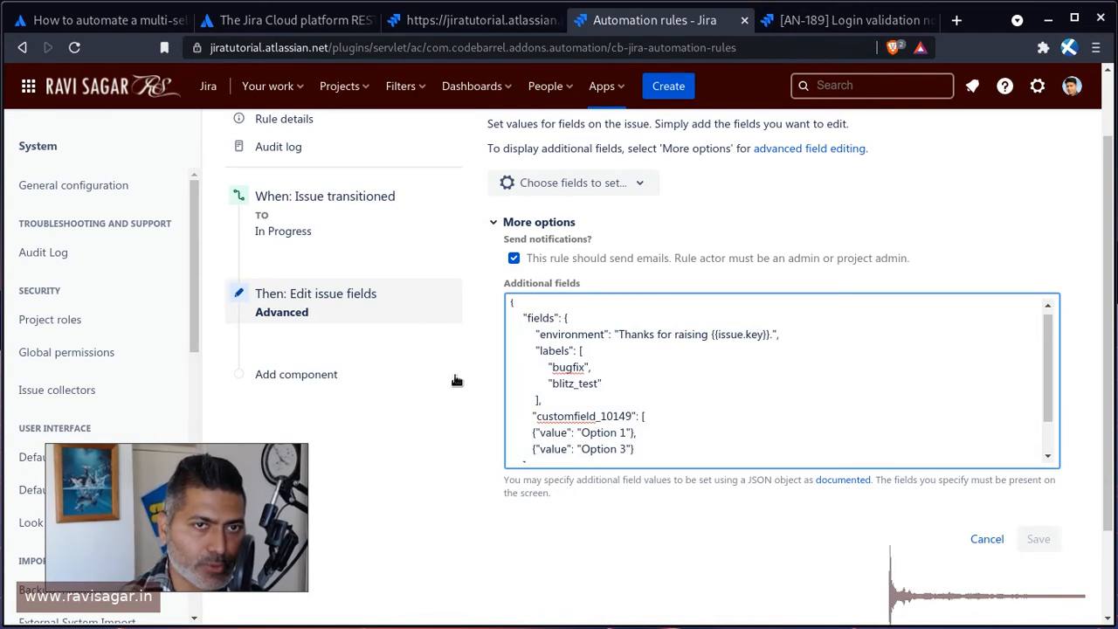
- Review the Additional fields JSON and select the customfield_10149 block with Option 1 and Option 3
{"action": "left_click", "coordinate": [574, 226]}
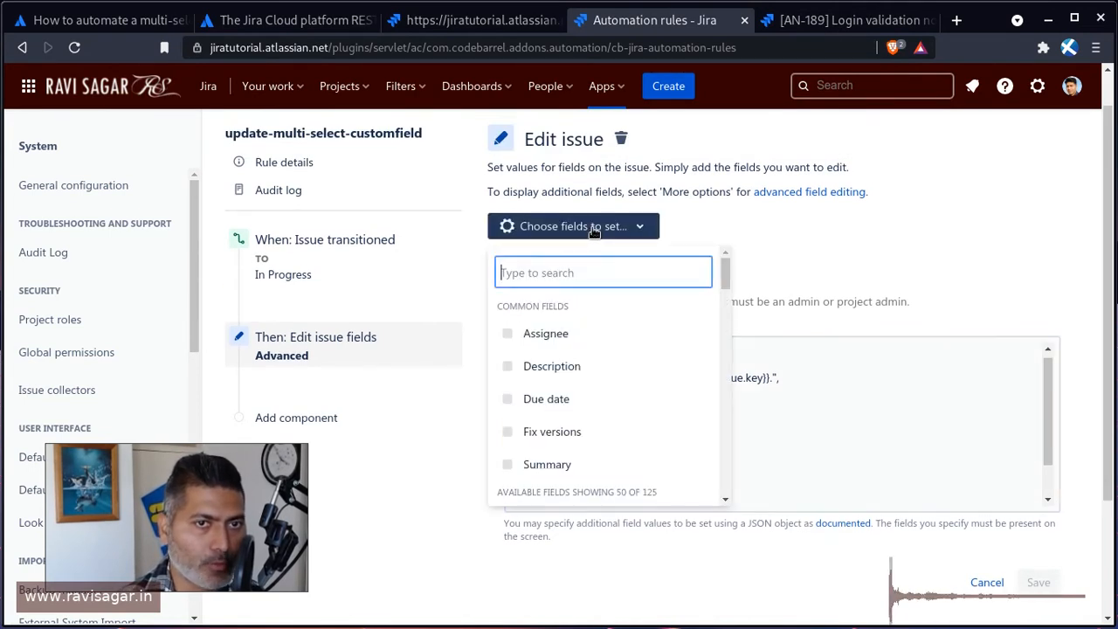
{"action": "scroll", "scroll_direction": "down", "scroll_amount": 3}
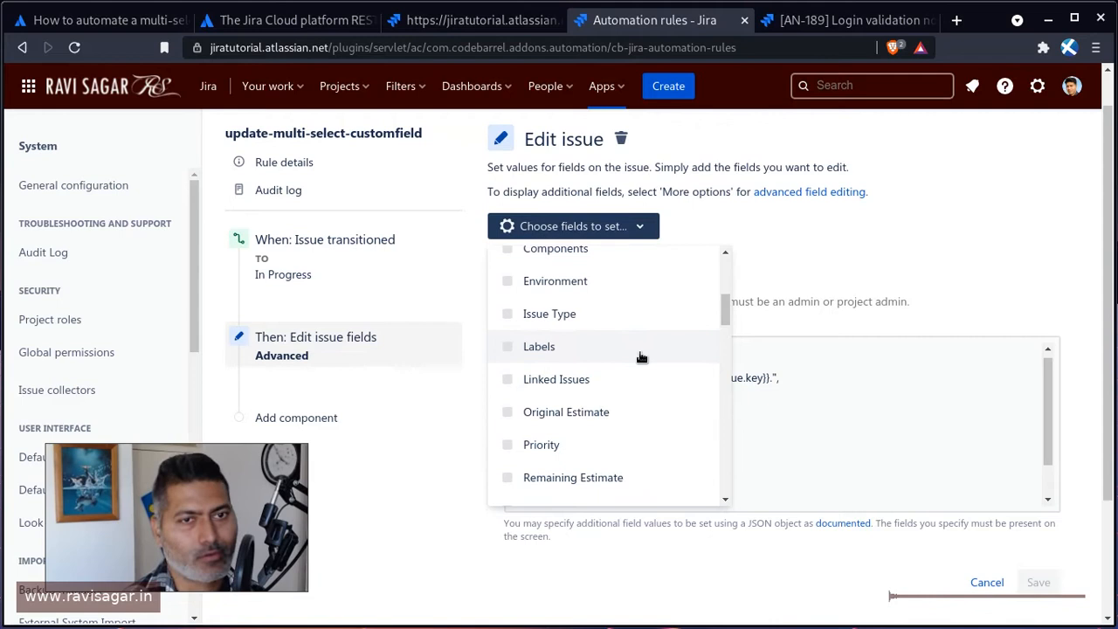
{"action": "scroll", "scroll_direction": "down", "scroll_amount": 3}
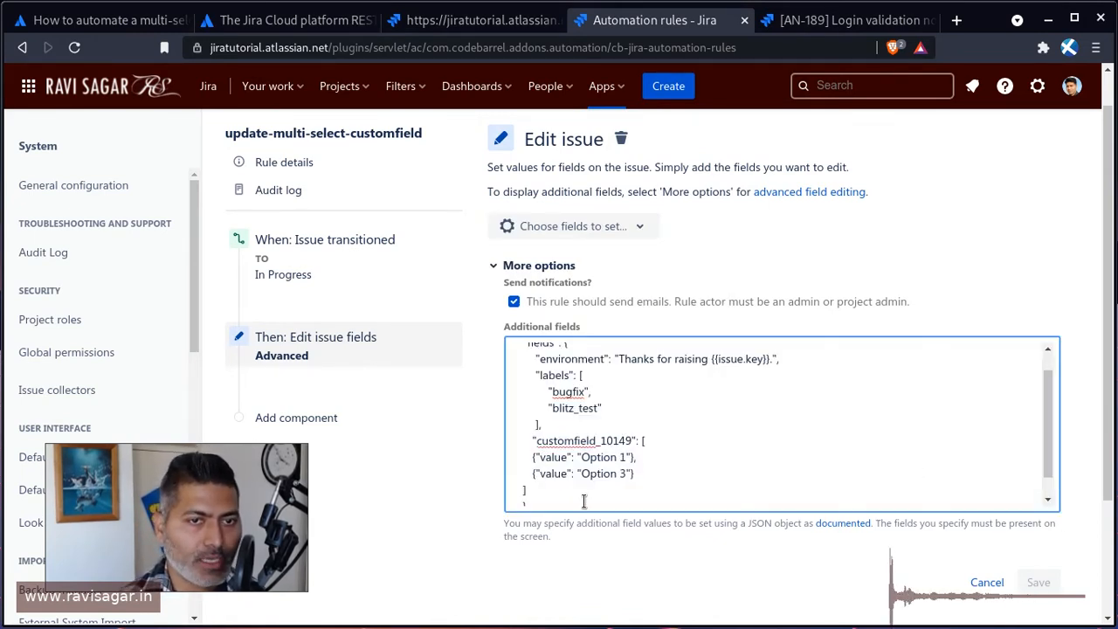
{"action": "left_click_drag", "start_coordinate": [533, 474], "coordinate": [638, 473]}
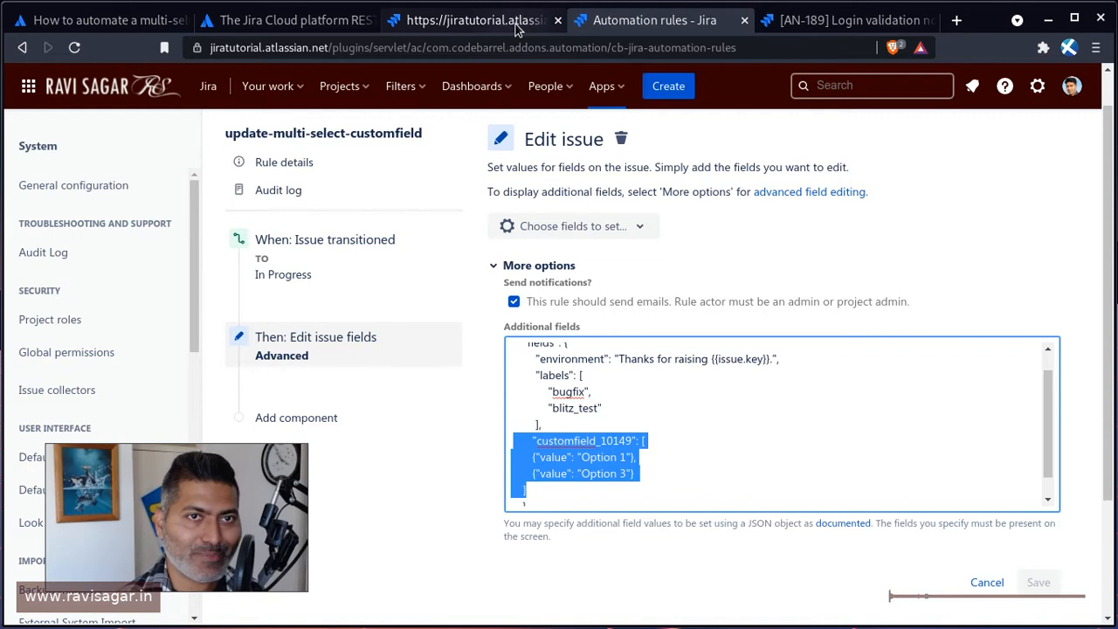
- Compare with AN-210's REST response, then add a value entry so customfield_10149 lists Option 1, 2 and 3
{"action": "left_click", "coordinate": [471, 21]}
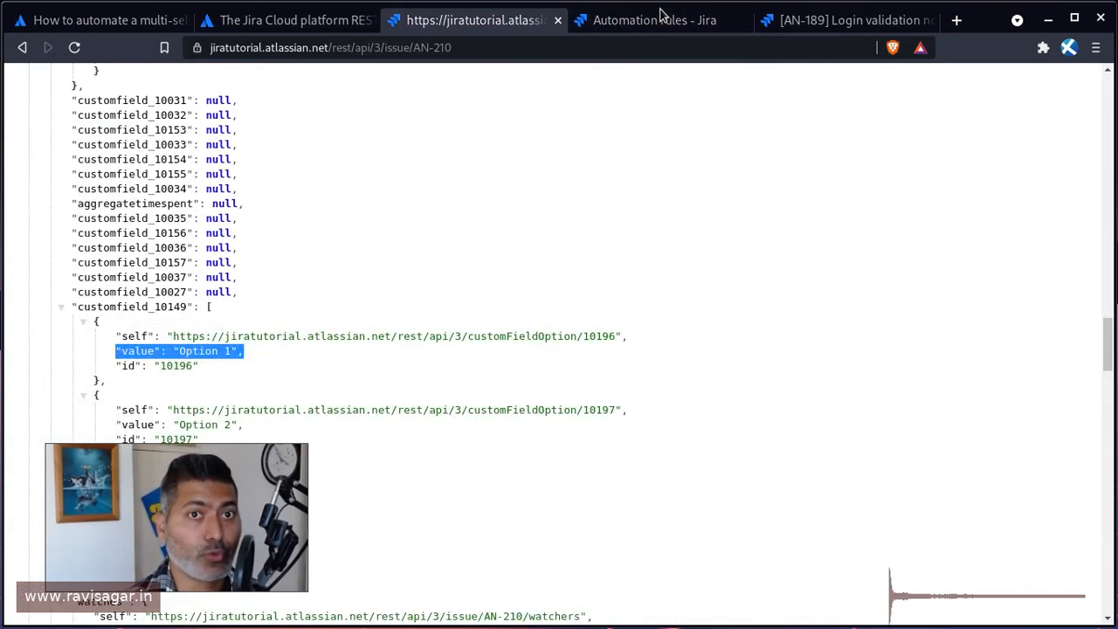
{"action": "left_click", "coordinate": [653, 19]}
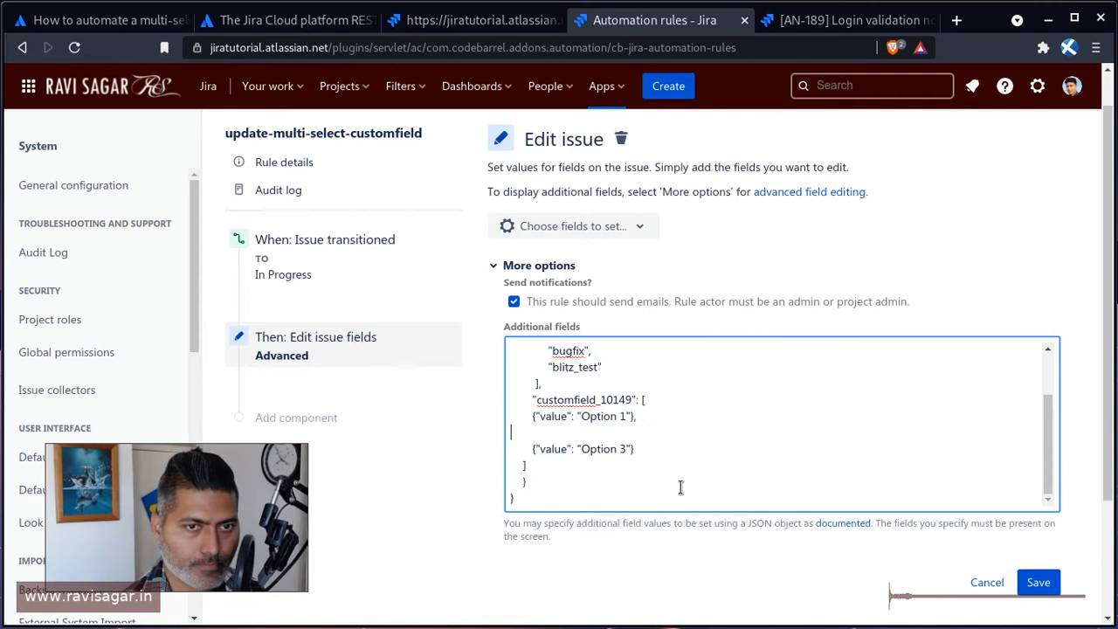
{"action": "type", "text": "{\"value\": \"Option 3\"} ,"}
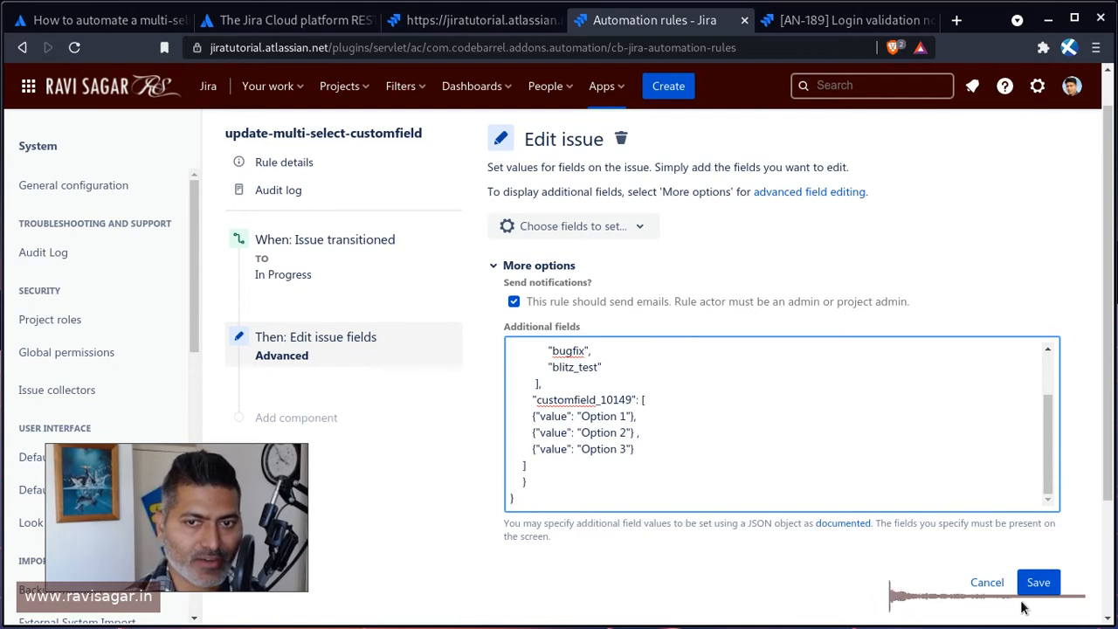
- Save the Edit issue action, publish the rule changes, and return to issue AN-189
{"action": "left_click", "coordinate": [1039, 582]}
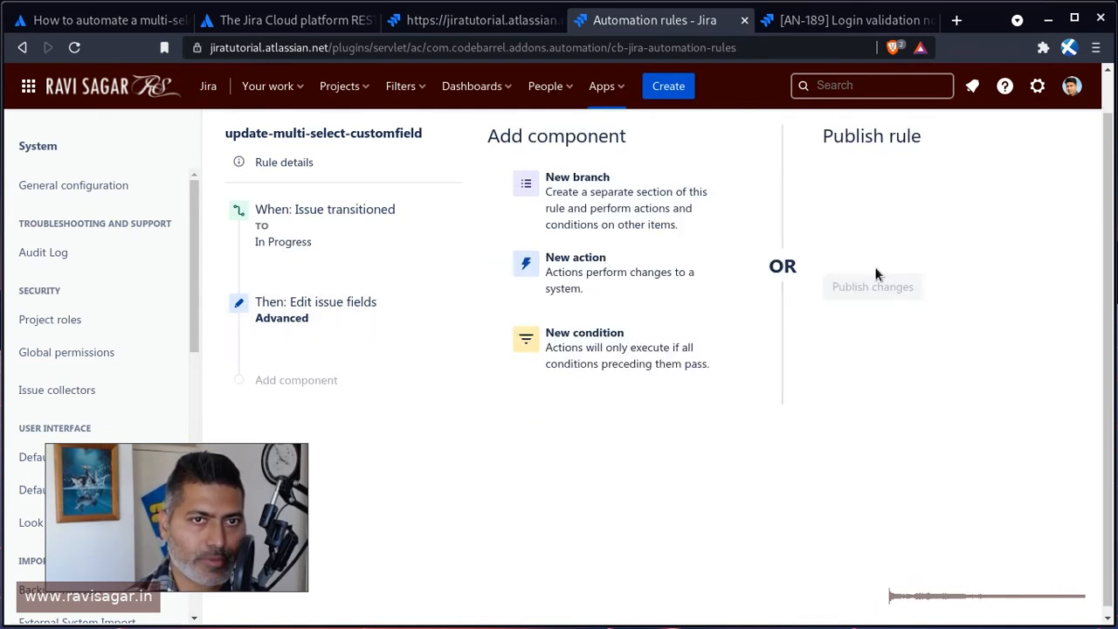
{"action": "left_click", "coordinate": [871, 286]}
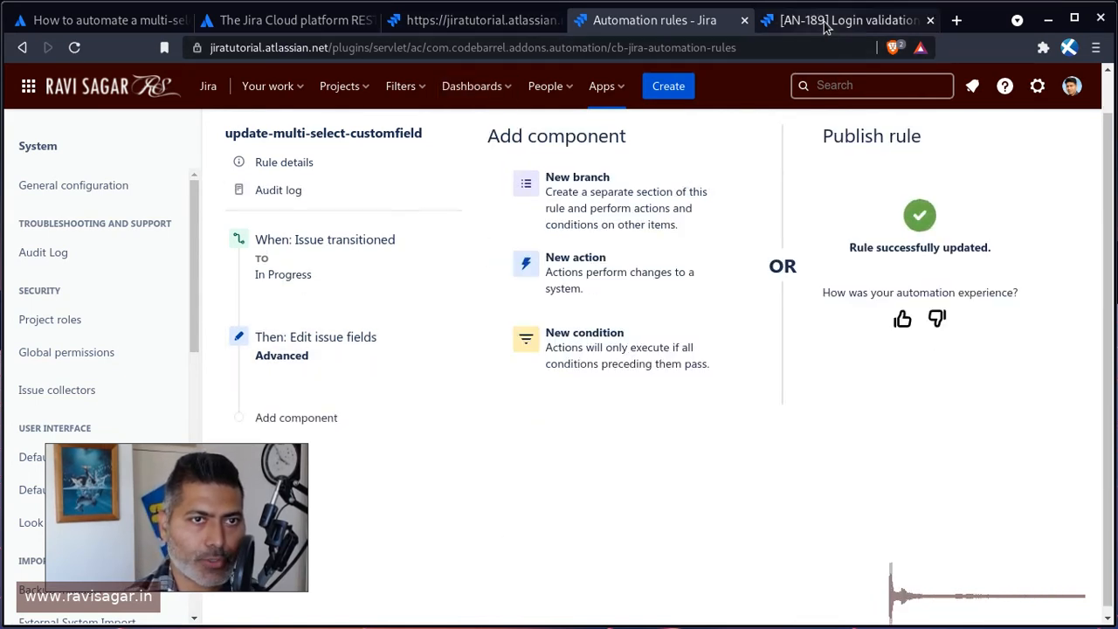
{"action": "left_click", "coordinate": [846, 19]}
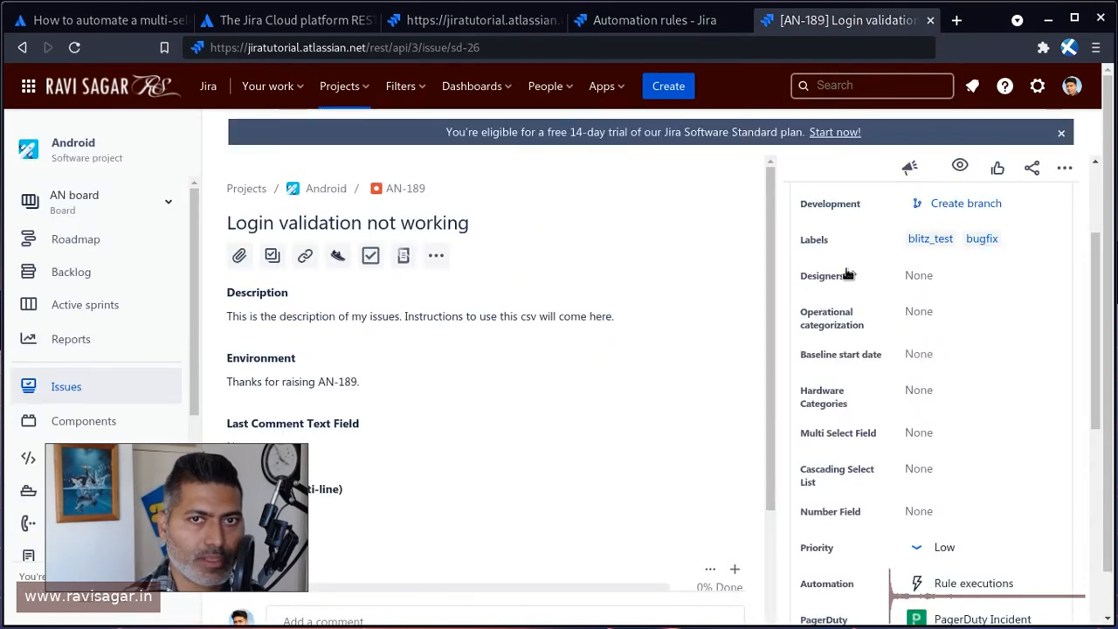
- Cycle AN-189 to To Do and back to In Progress to trigger the rule, then return to it
{"action": "left_click", "coordinate": [839, 226]}
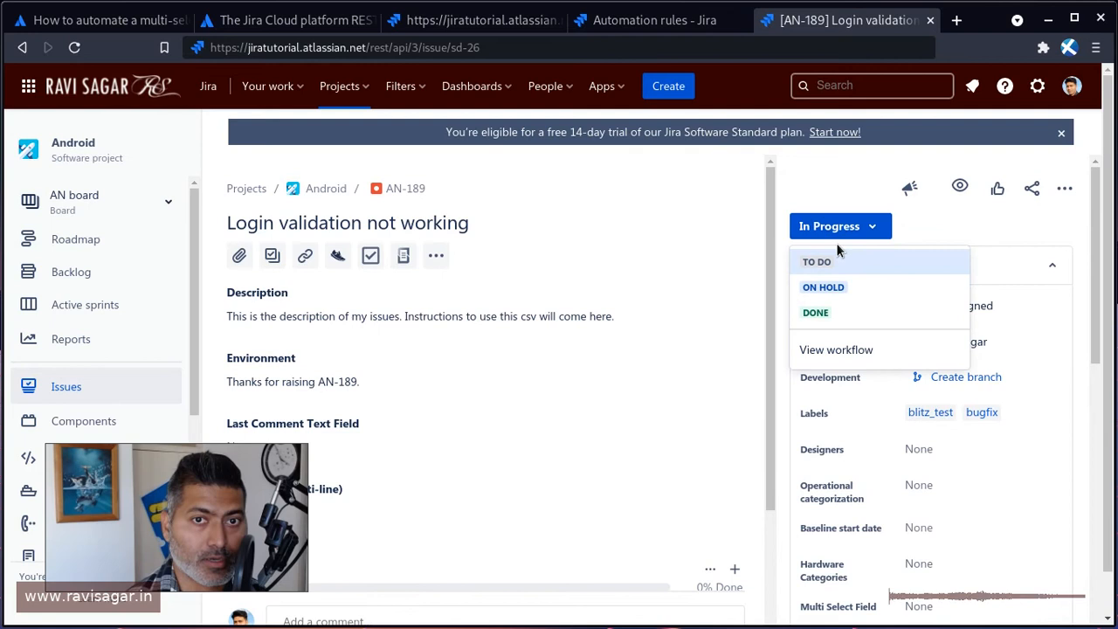
{"action": "left_click", "coordinate": [816, 261]}
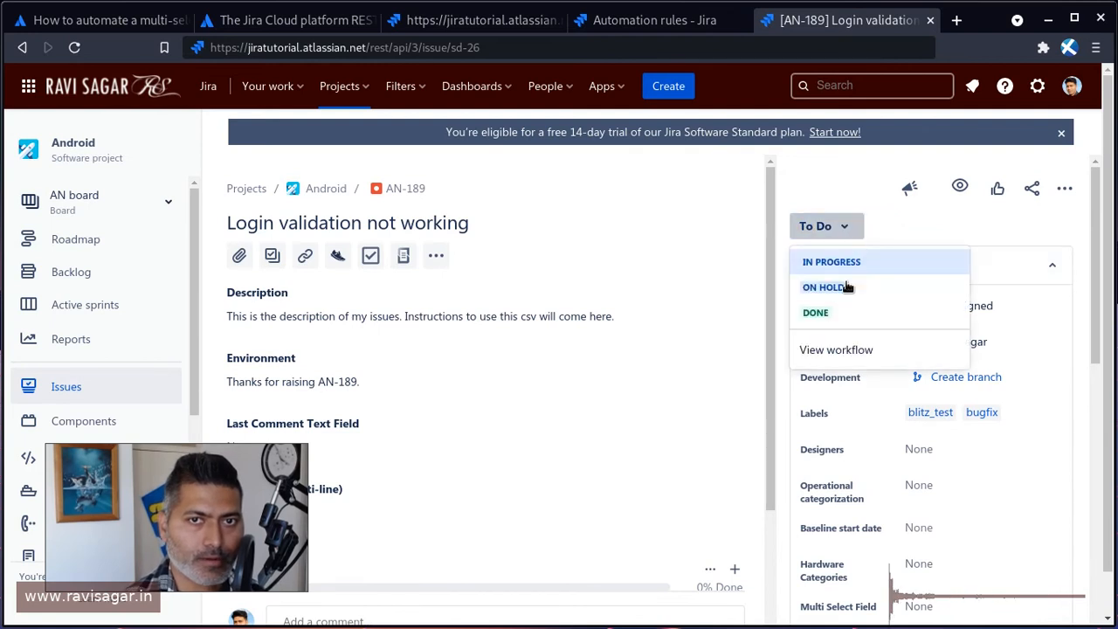
{"action": "left_click", "coordinate": [830, 261]}
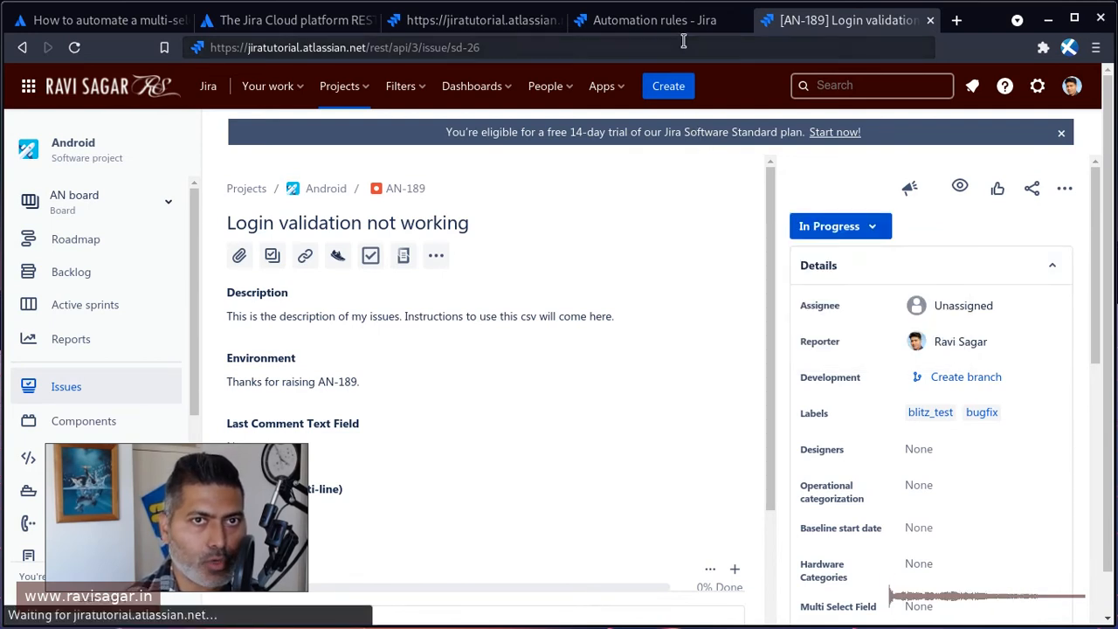
{"action": "left_click", "coordinate": [653, 20]}
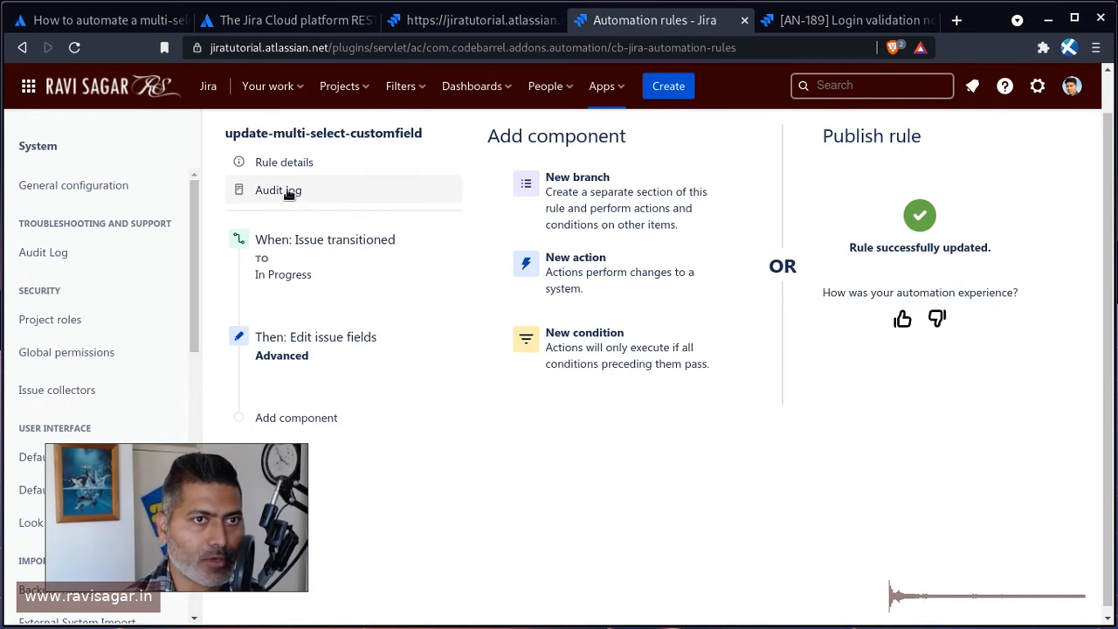
- Check the rule's audit log for a SUCCESS entry, then switch to issue AN-188
{"action": "left_click", "coordinate": [279, 190]}
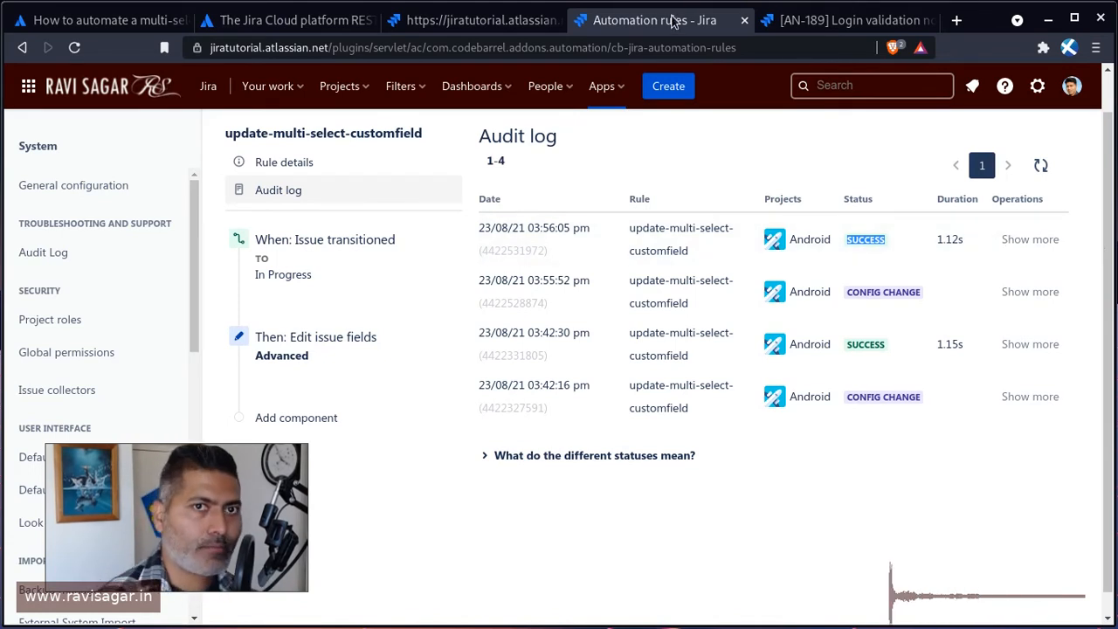
{"action": "left_click", "coordinate": [843, 20]}
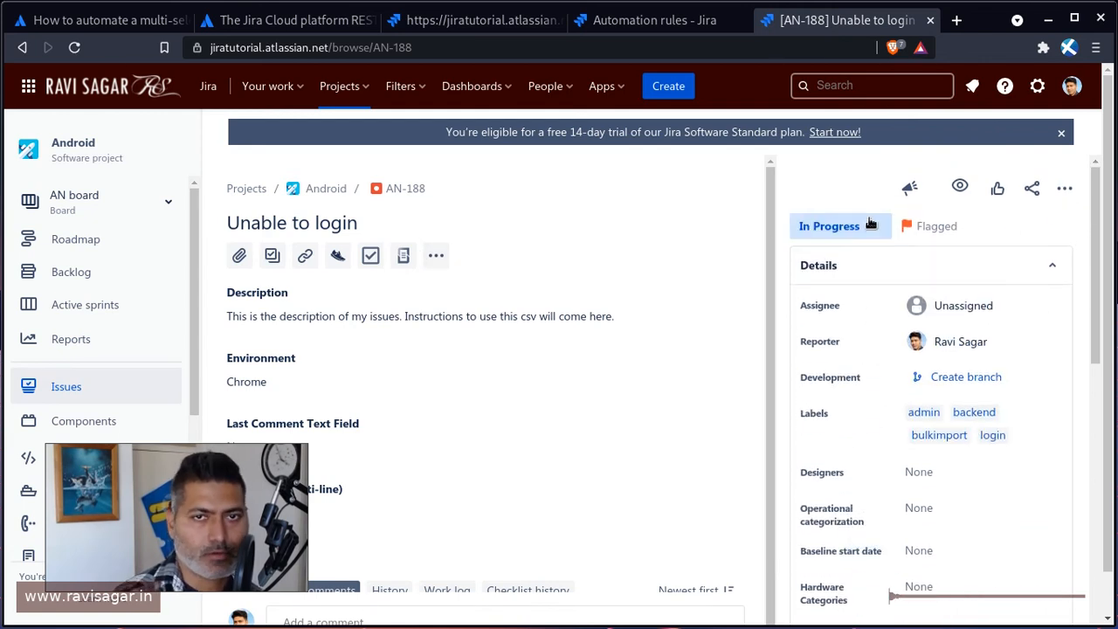
- Cycle AN-188 to To Do and back to In Progress to trigger the rule
{"action": "left_click", "coordinate": [828, 225]}
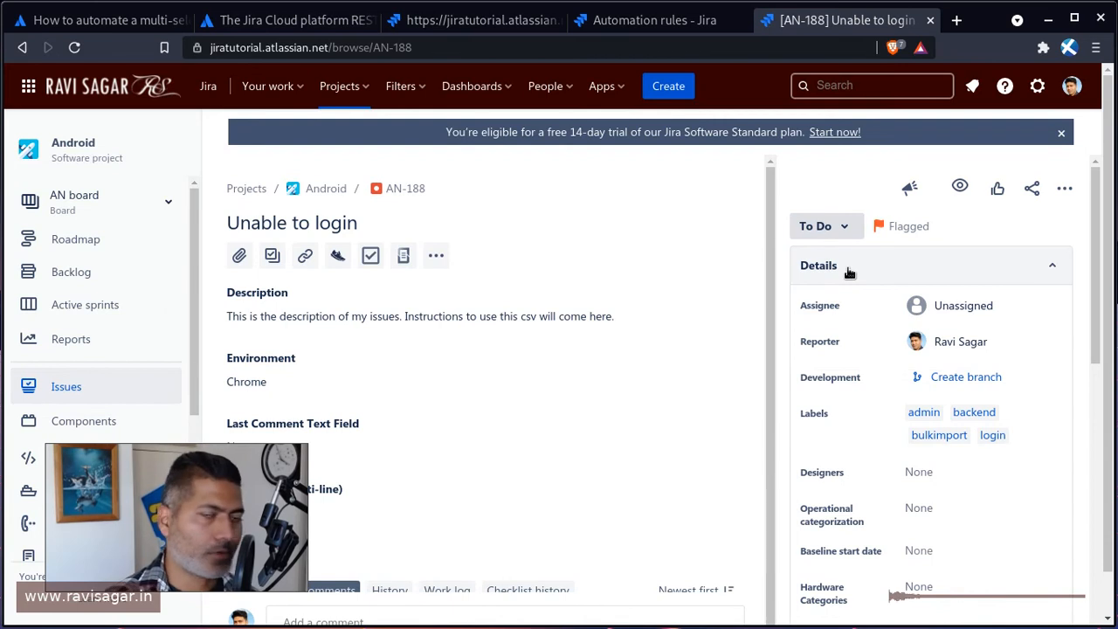
{"action": "left_click", "coordinate": [821, 225]}
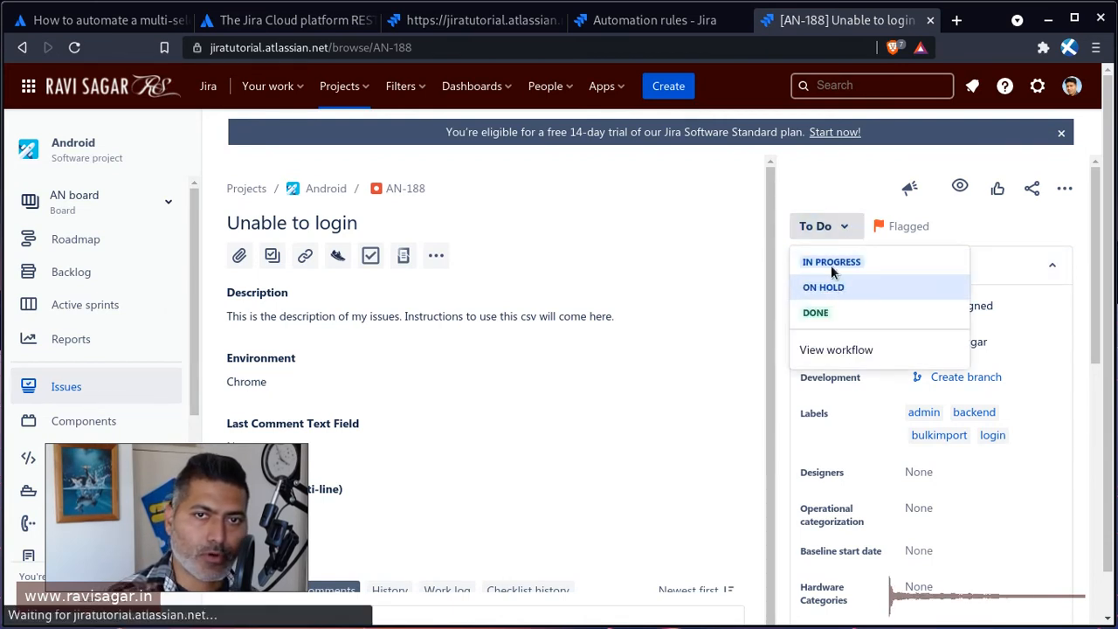
{"action": "left_click", "coordinate": [831, 261]}
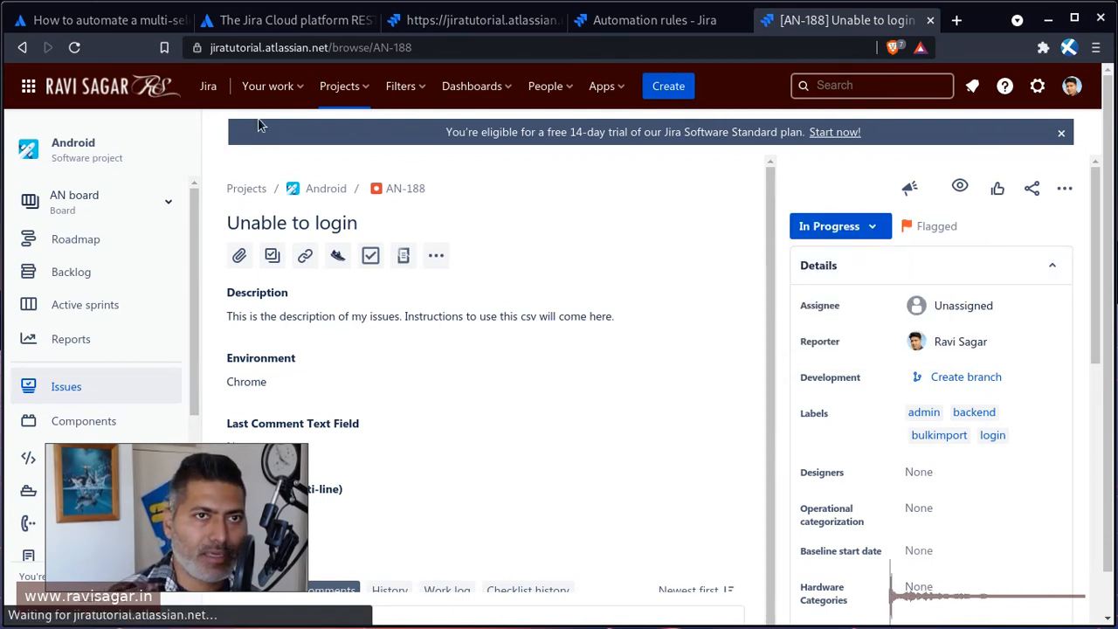
- Refresh the rule's audit log to confirm another successful run, then return to AN-188
{"action": "left_click", "coordinate": [655, 20]}
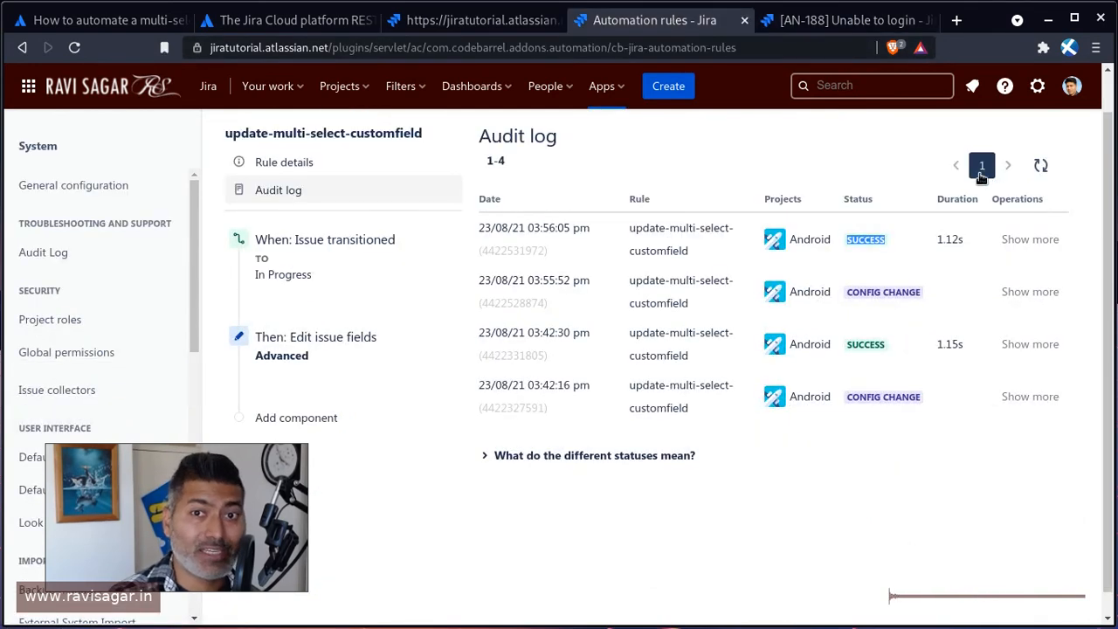
{"action": "left_click", "coordinate": [1041, 165]}
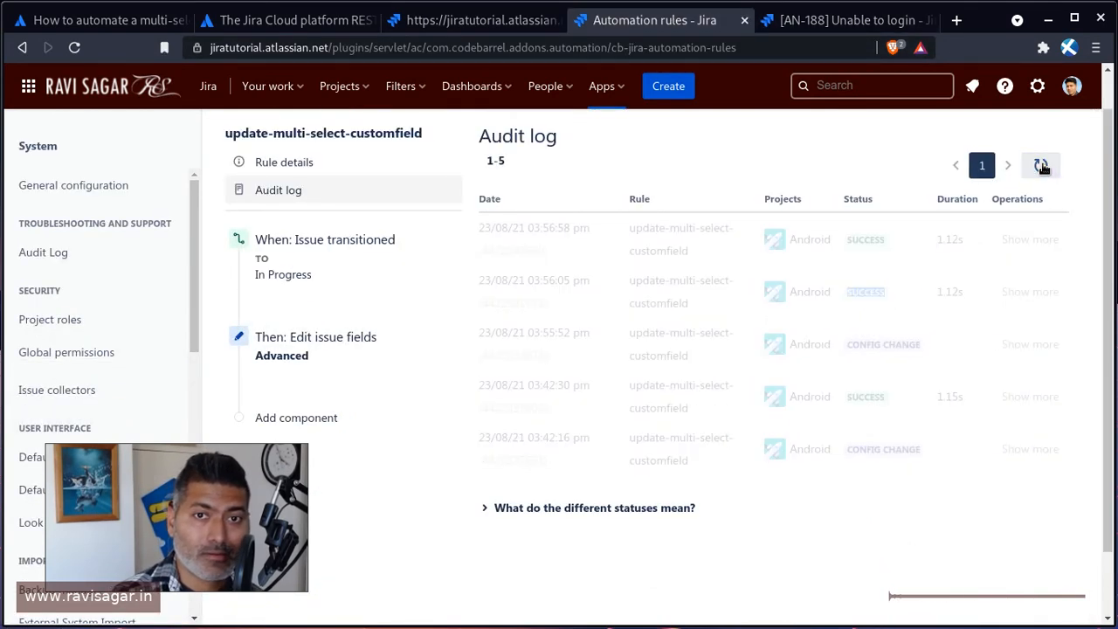
{"action": "left_click", "coordinate": [1040, 165]}
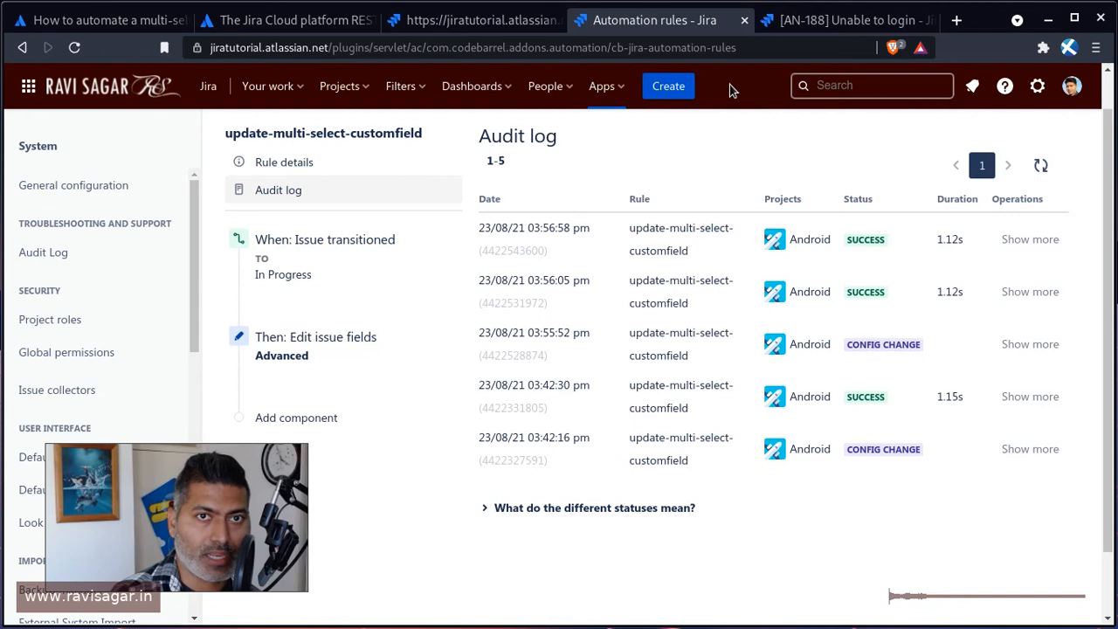
{"action": "left_click", "coordinate": [843, 19]}
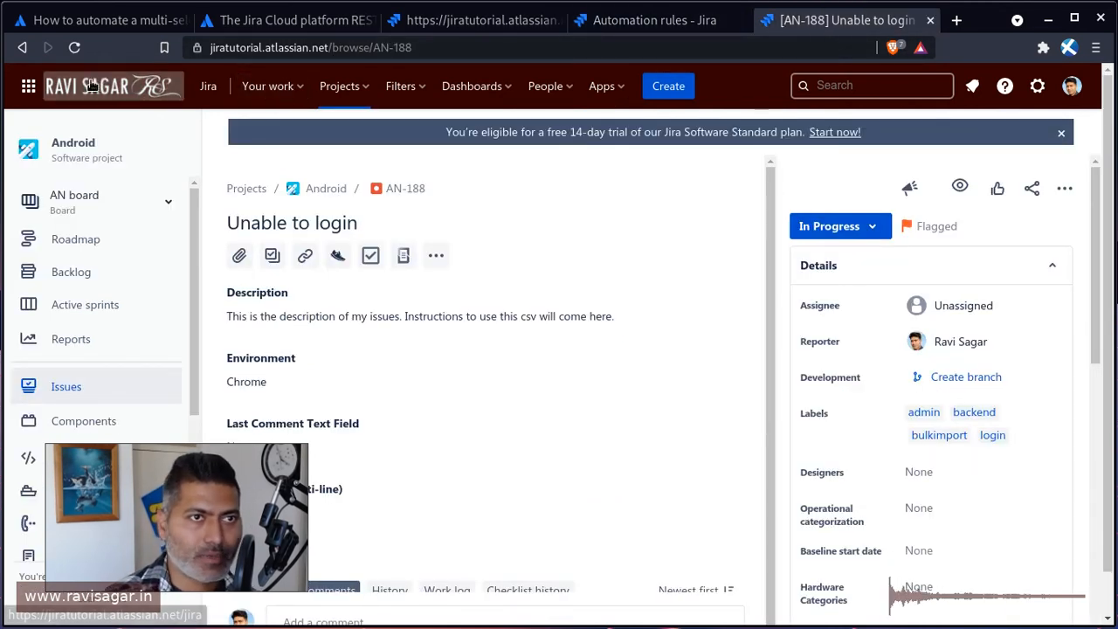
- Reload AN-188 to confirm Option 1, 2 and 3, then return to the audit log
{"action": "left_click", "coordinate": [75, 47]}
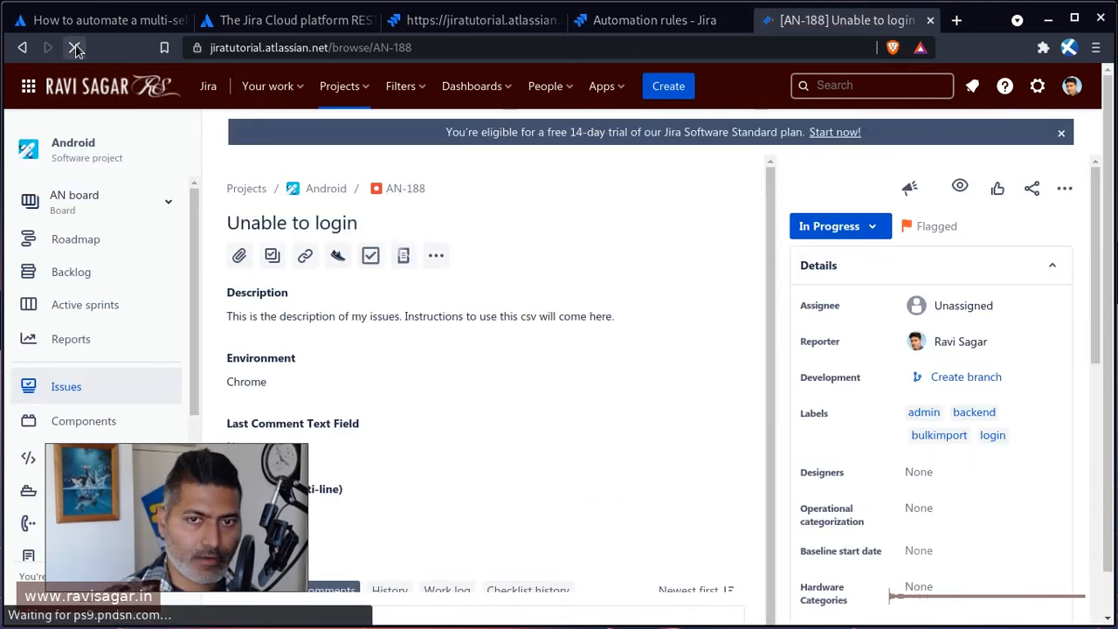
{"action": "left_click", "coordinate": [76, 47]}
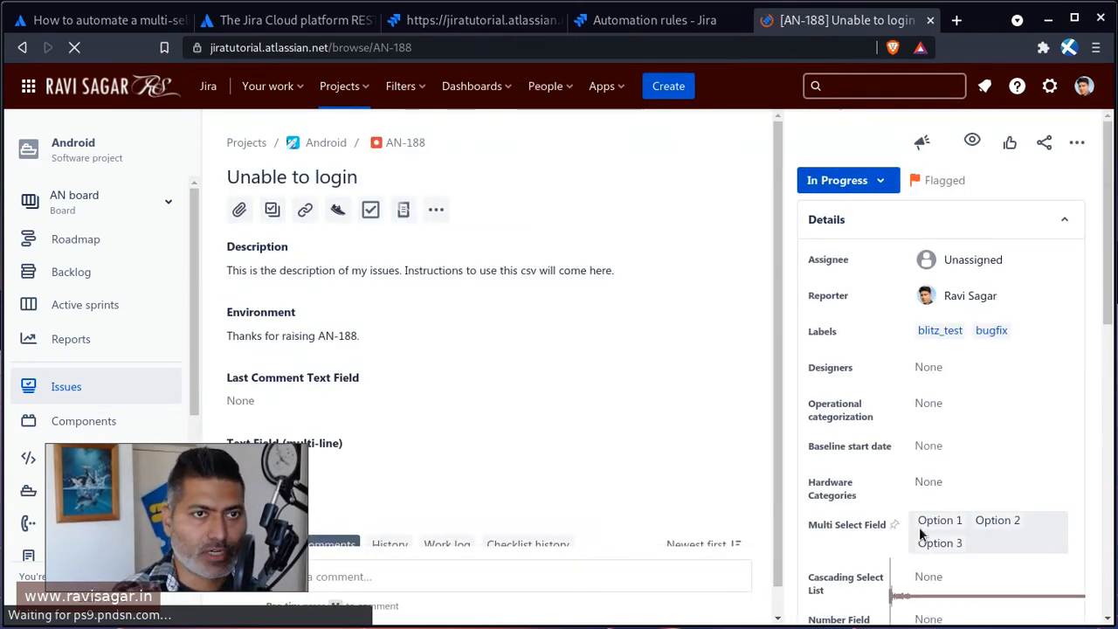
{"action": "left_click", "coordinate": [654, 20]}
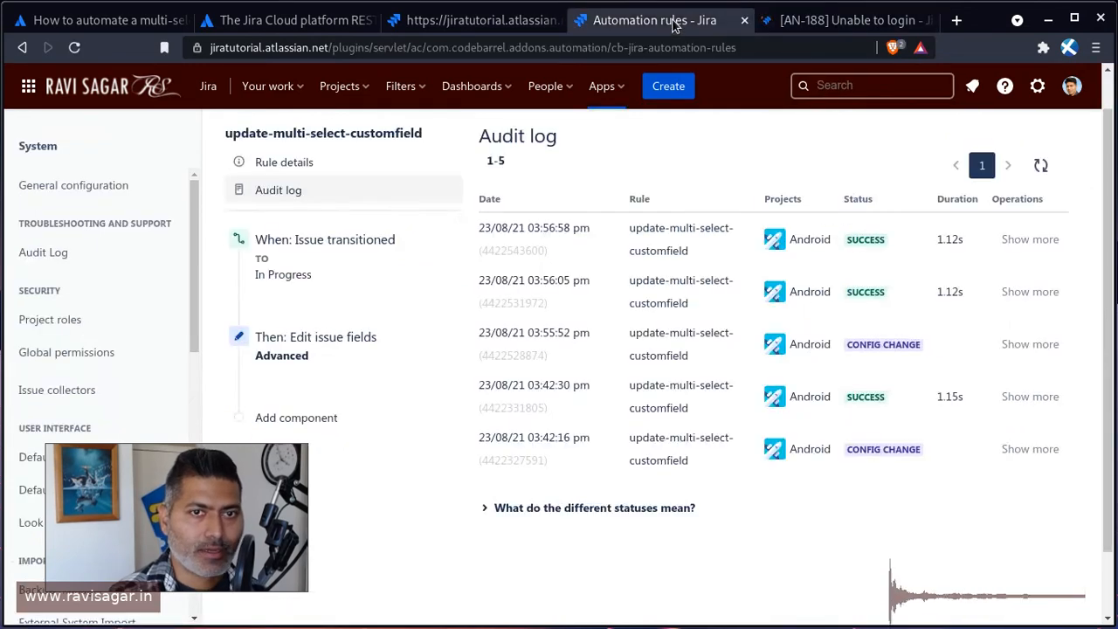
- Review the Edit issue fields JSON setting the three options, then return to AN-188
{"action": "scroll", "scroll_direction": "down", "scroll_amount": 3}
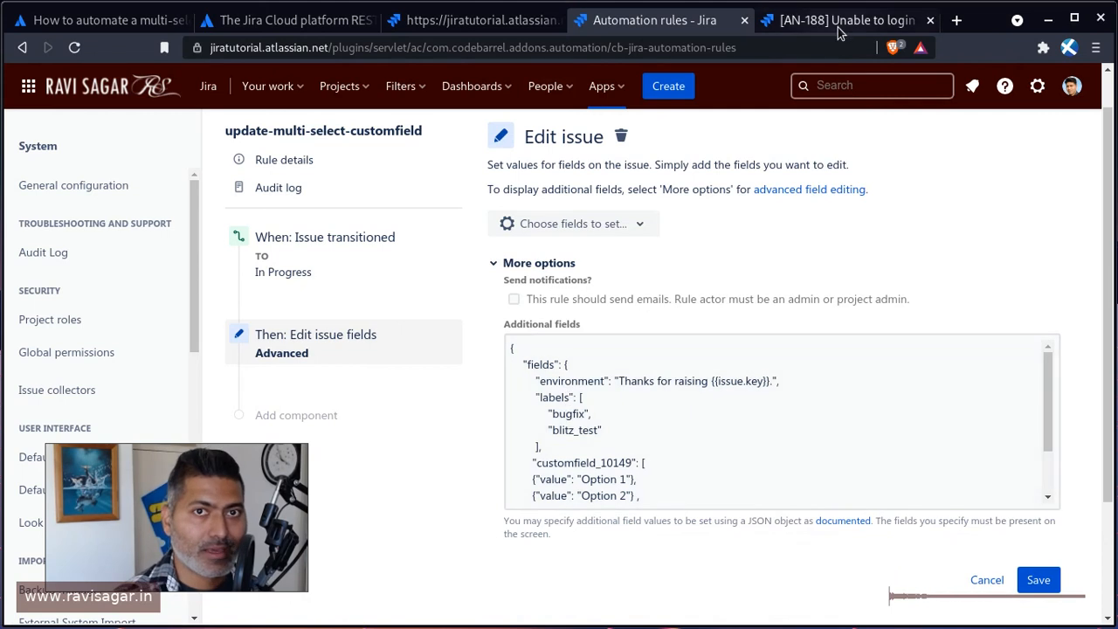
{"action": "left_click", "coordinate": [843, 20]}
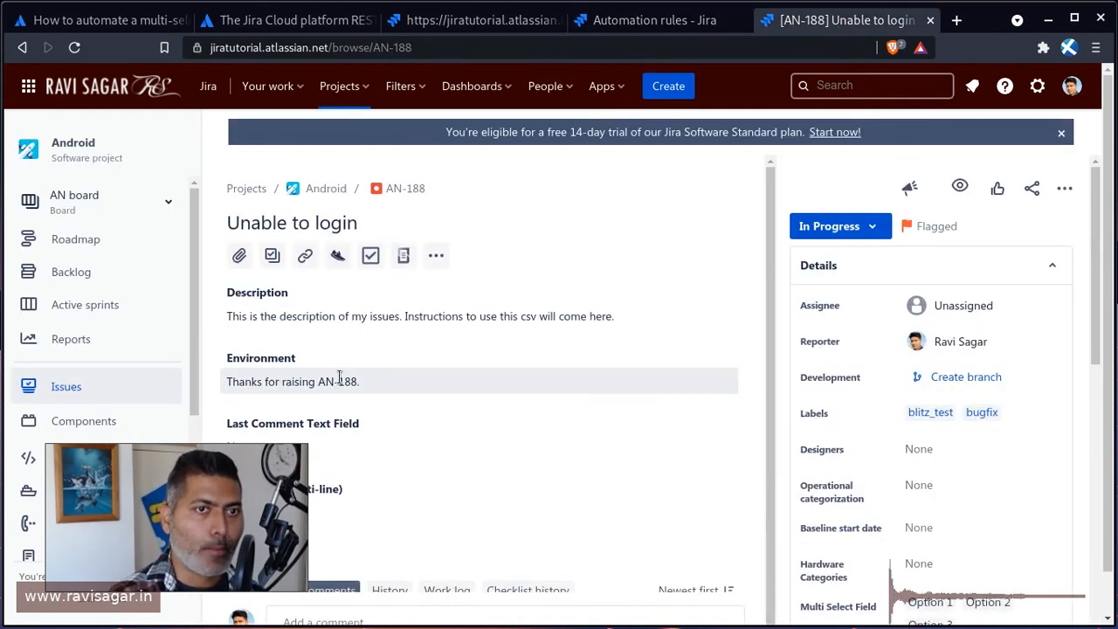